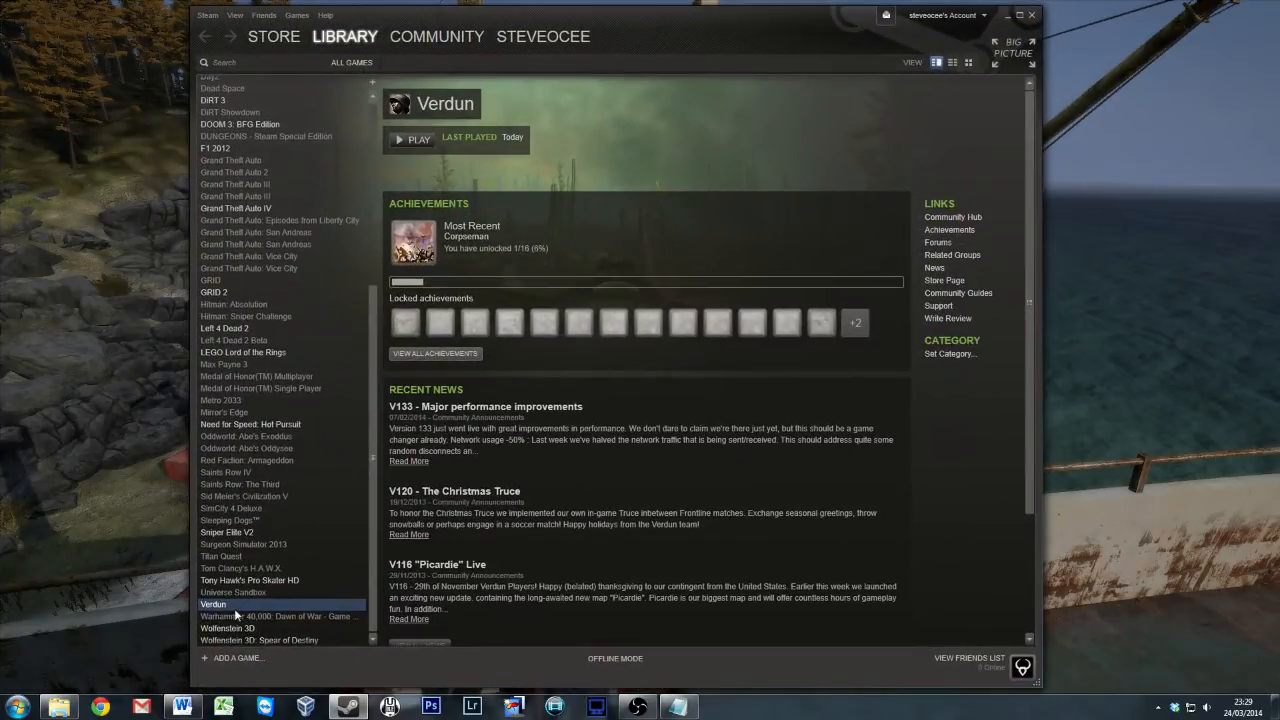
{"action": "mouse_move", "coordinate": [618, 176]}
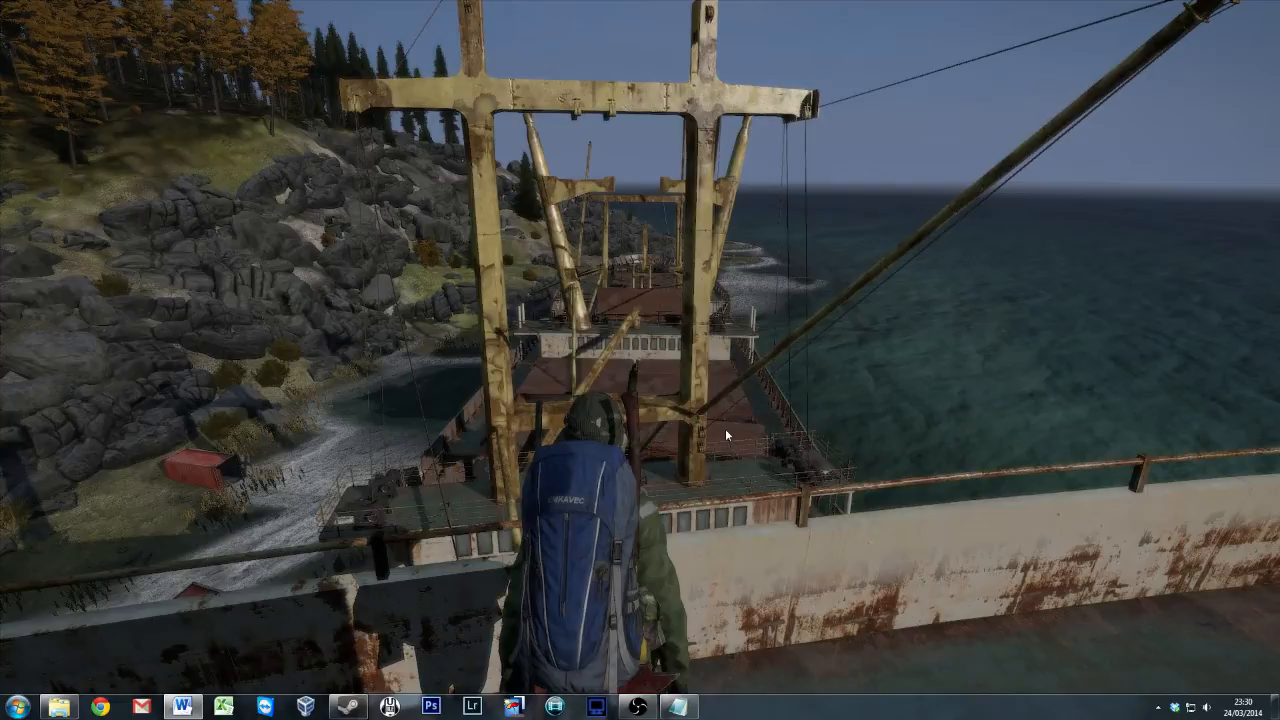
{"action": "mouse_move", "coordinate": [698, 626]}
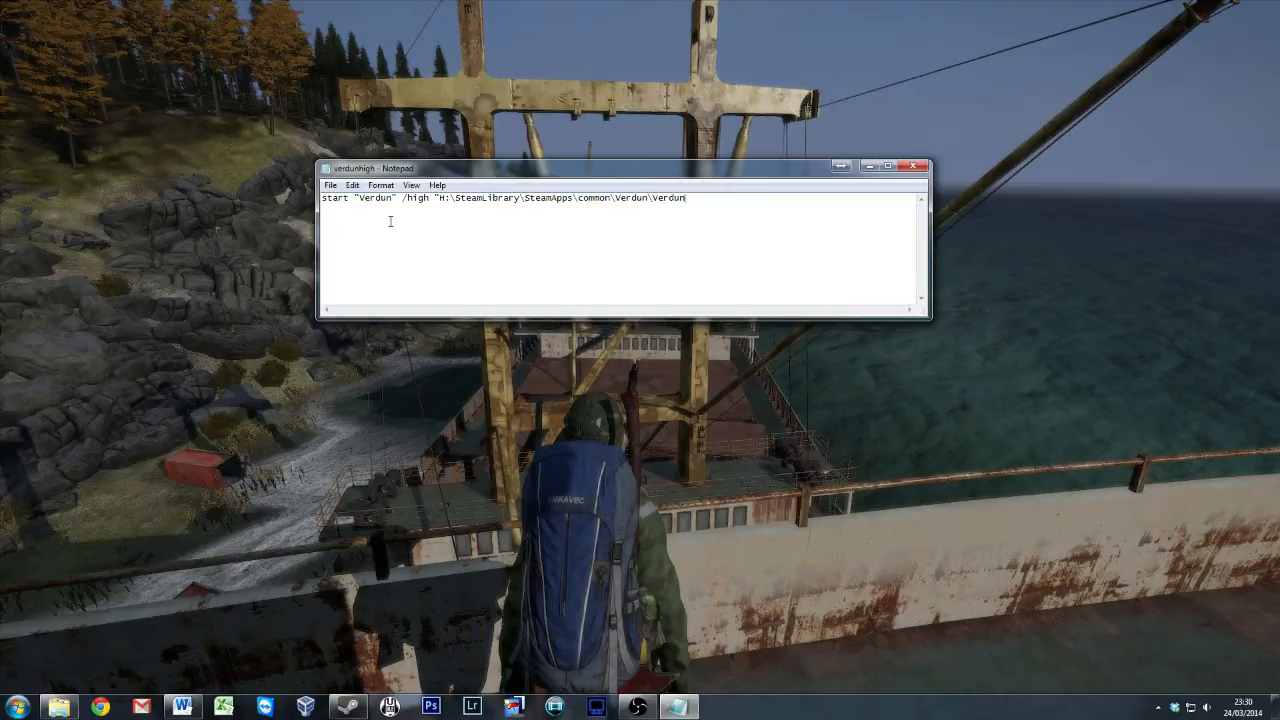
Step: Highlight 'start' and the '/high' switch in the Verdun command, then bring up the Start menu
{"action": "left_click_drag", "start_coordinate": [356, 198], "coordinate": [560, 198]}
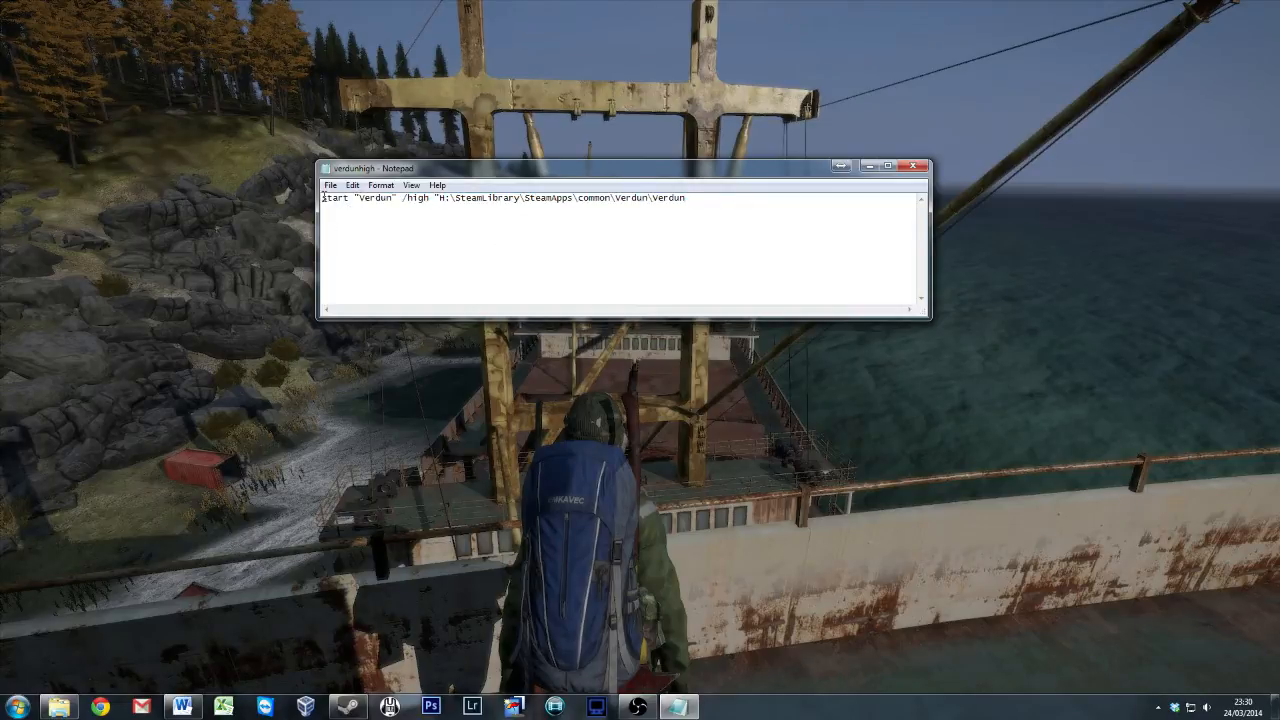
{"action": "double_click", "coordinate": [336, 198]}
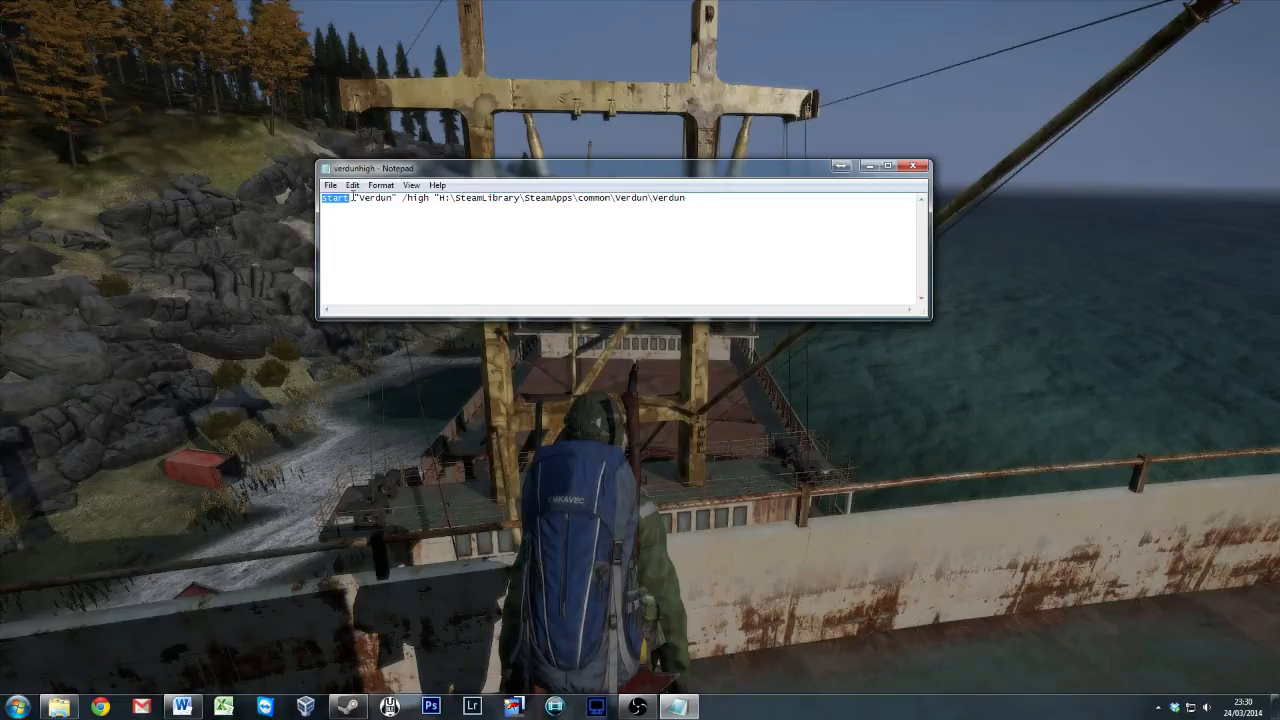
{"action": "double_click", "coordinate": [368, 198]}
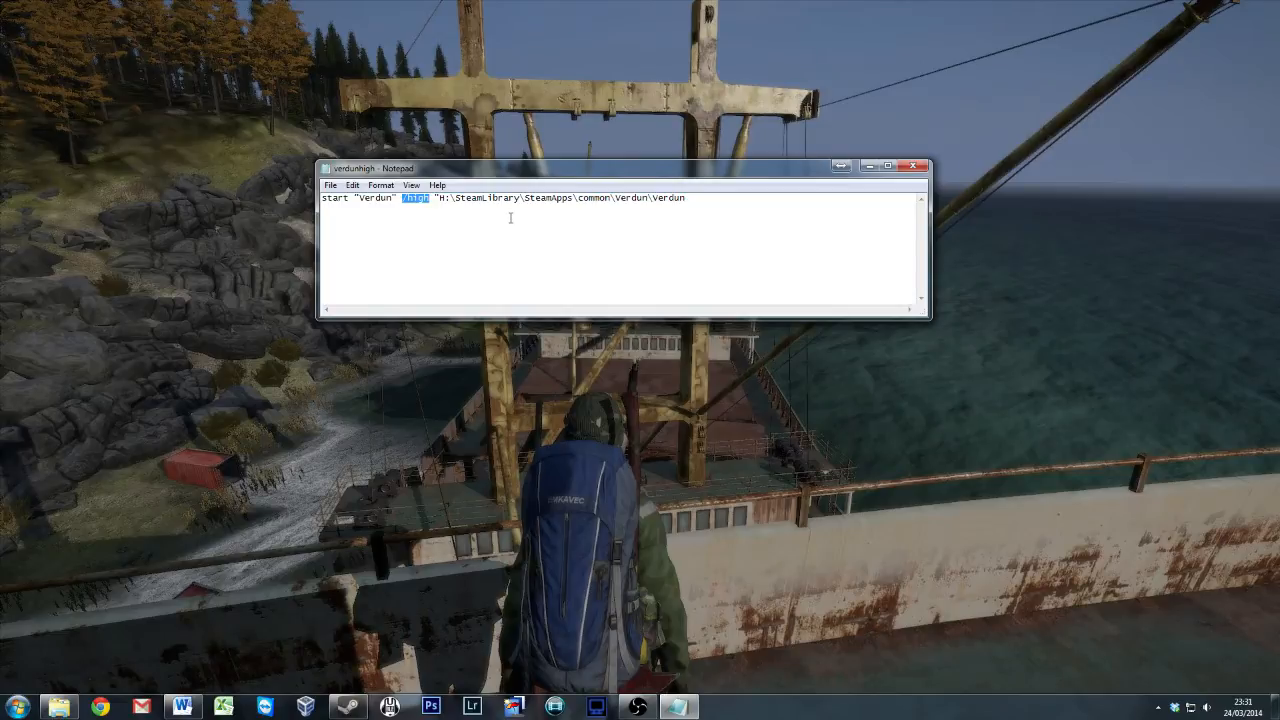
{"action": "mouse_move", "coordinate": [502, 268]}
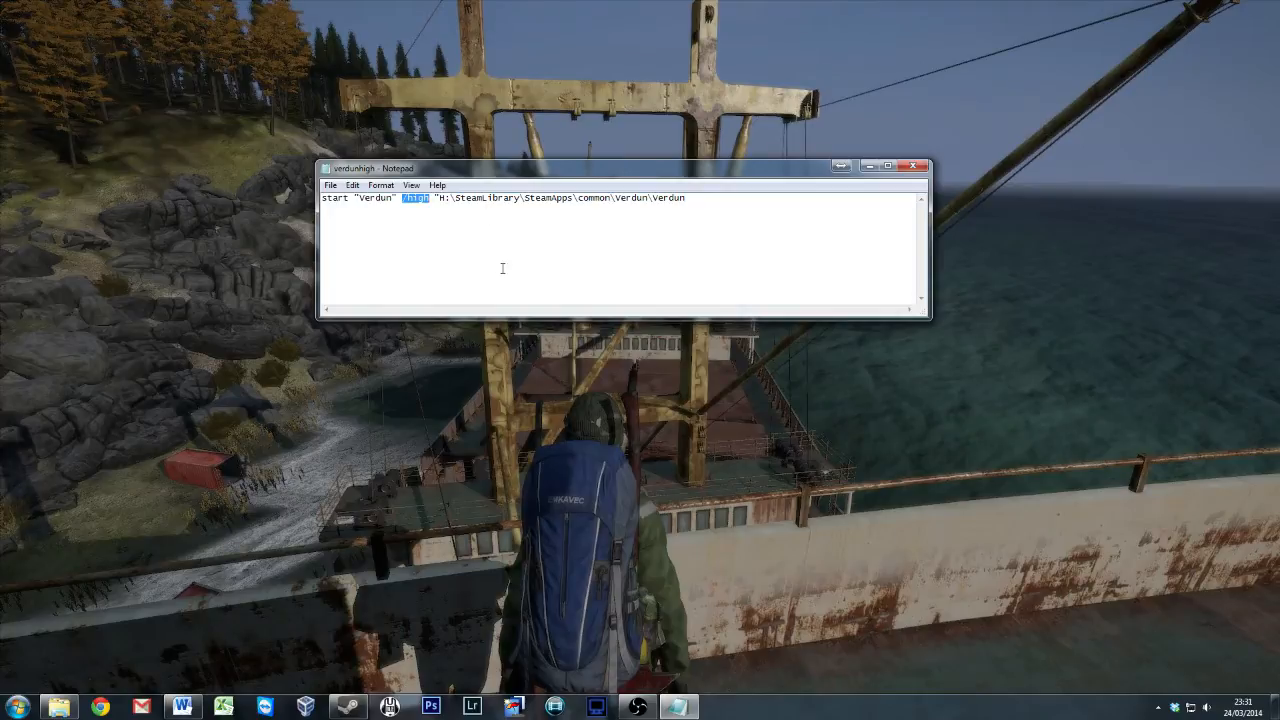
{"action": "left_click", "coordinate": [16, 704]}
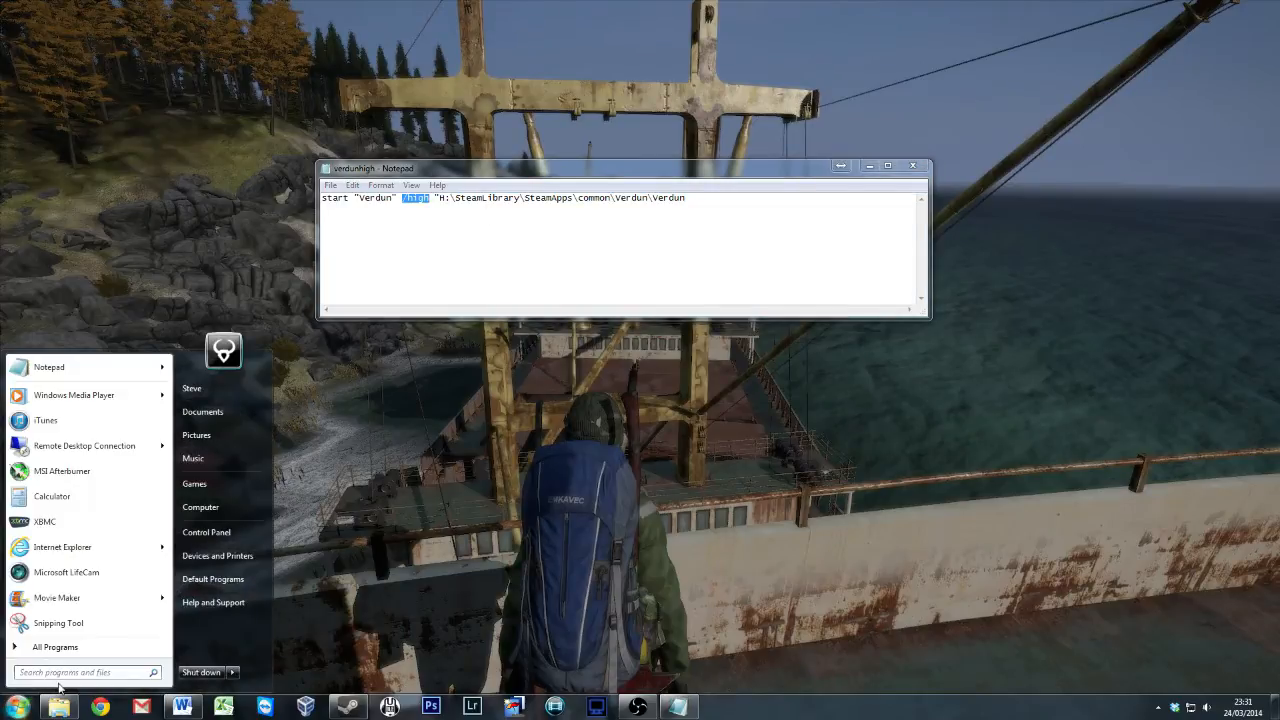
{"action": "type", "text": "task manager"}
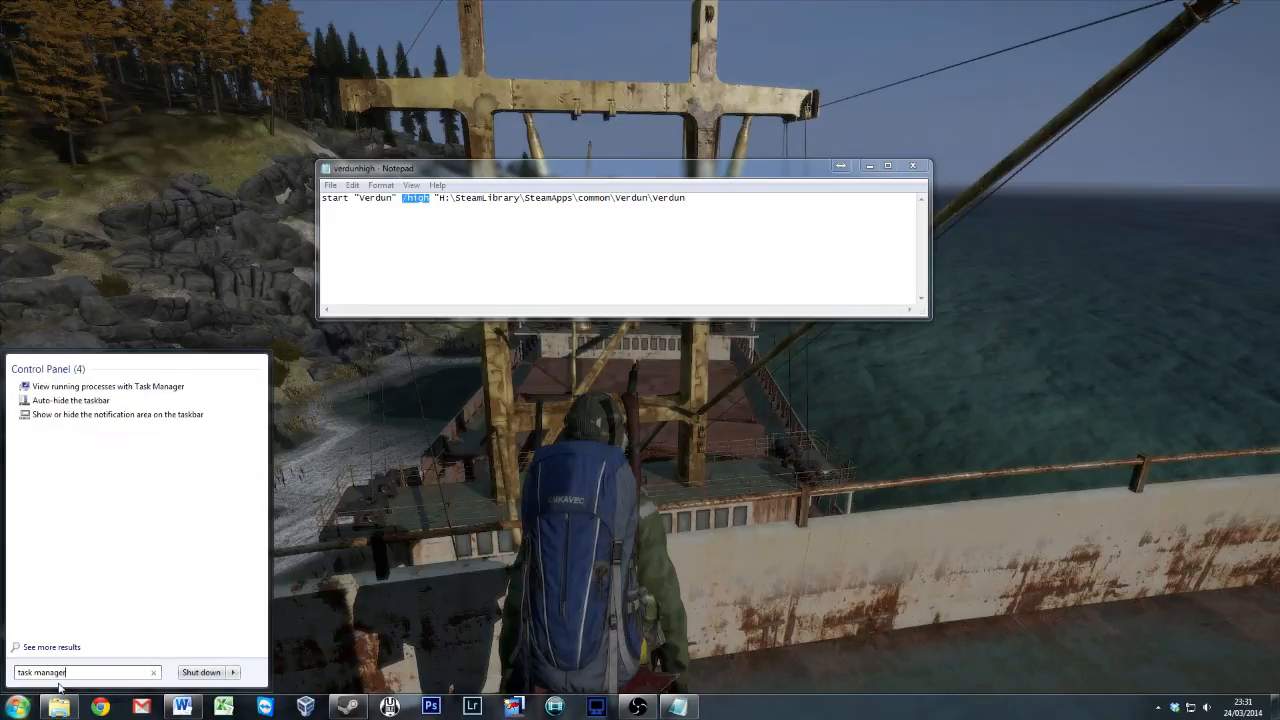
{"action": "left_click", "coordinate": [108, 386]}
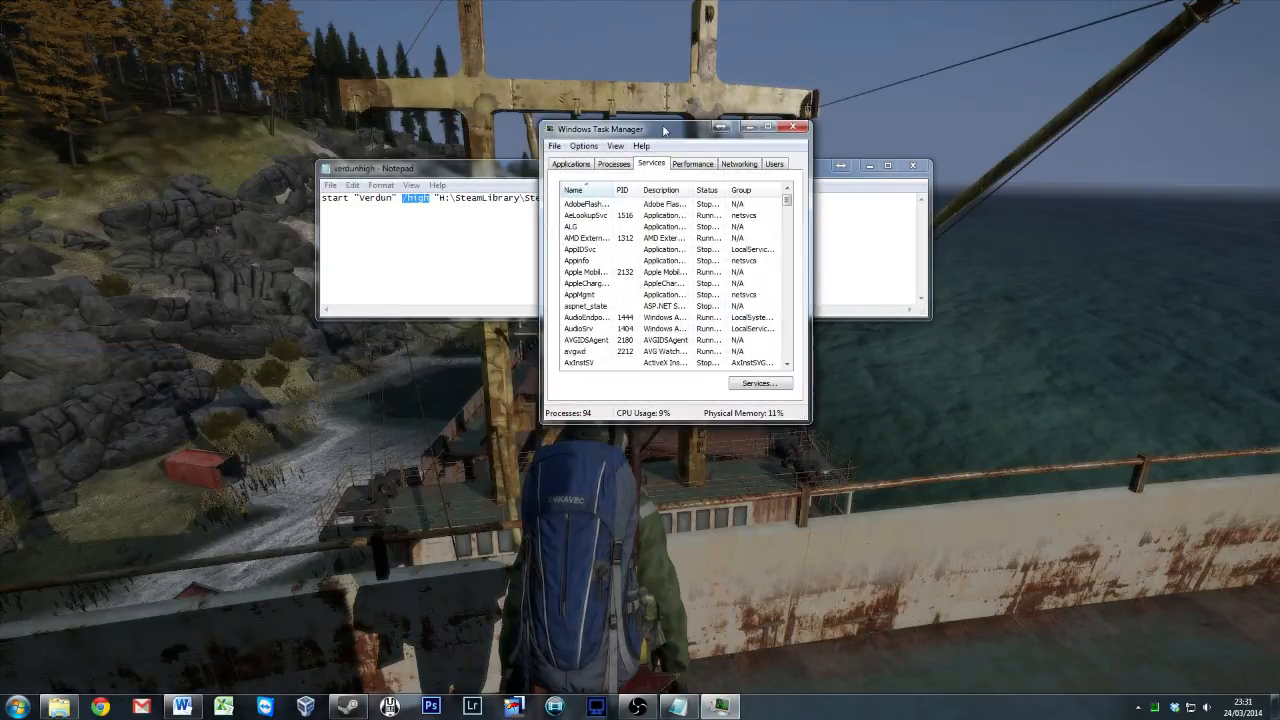
{"action": "left_click", "coordinate": [612, 164]}
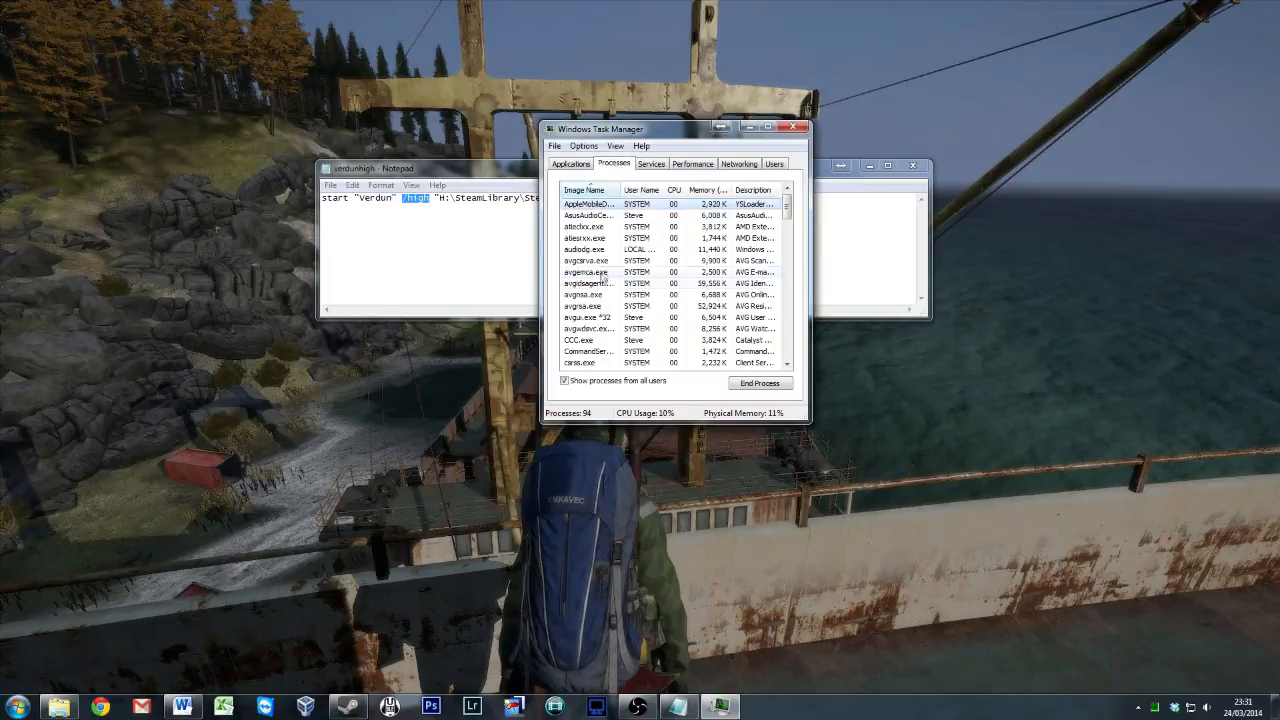
{"action": "scroll", "scroll_direction": "down", "scroll_amount": 3}
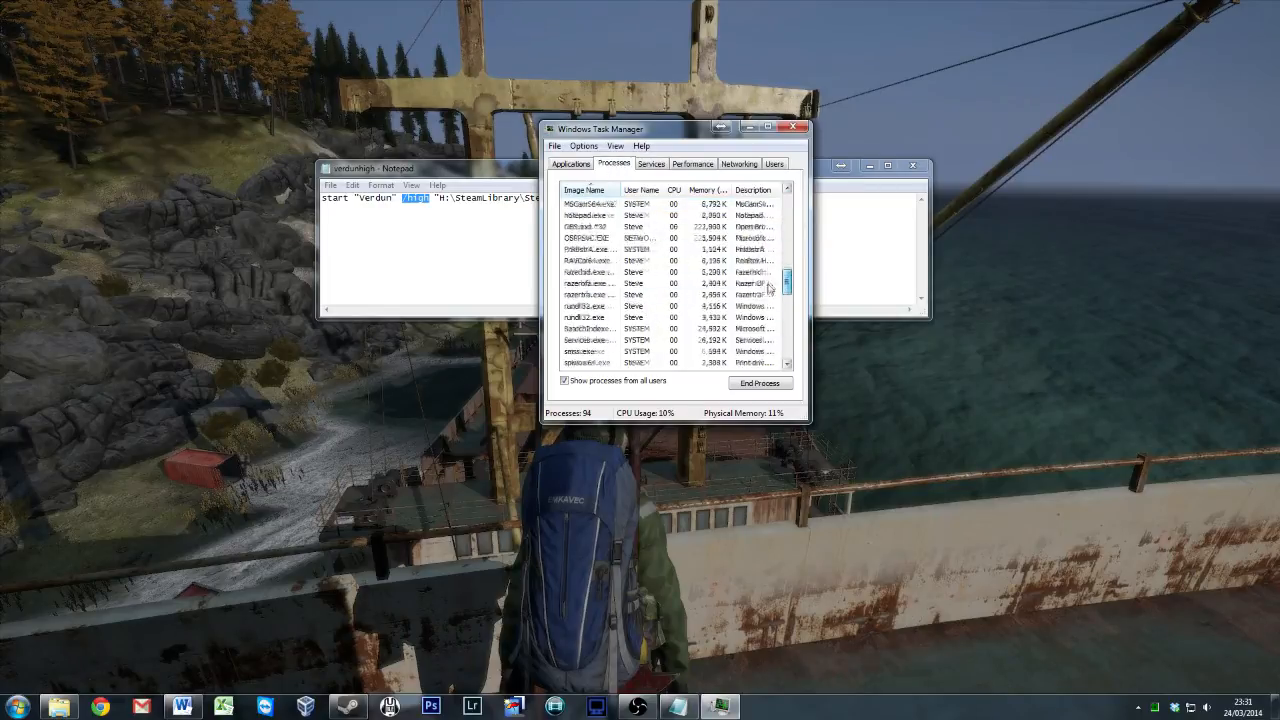
{"action": "scroll", "scroll_direction": "down", "scroll_amount": 3}
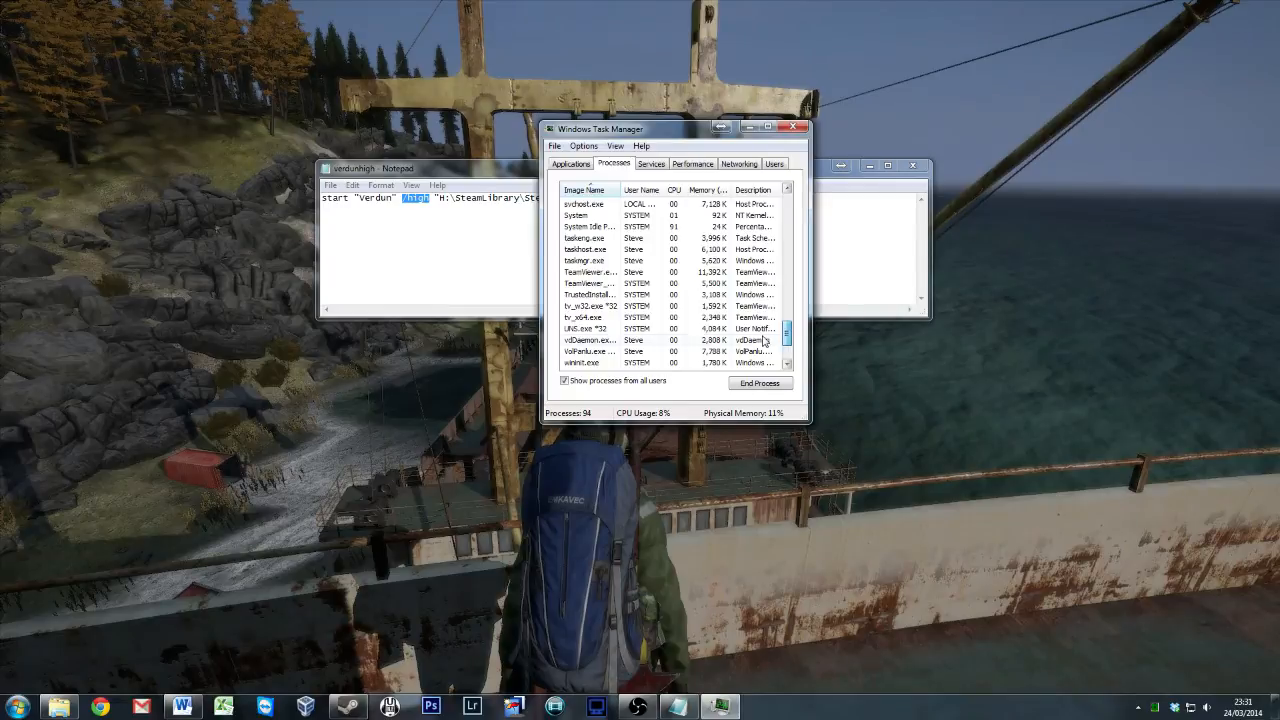
{"action": "right_click", "coordinate": [588, 284]}
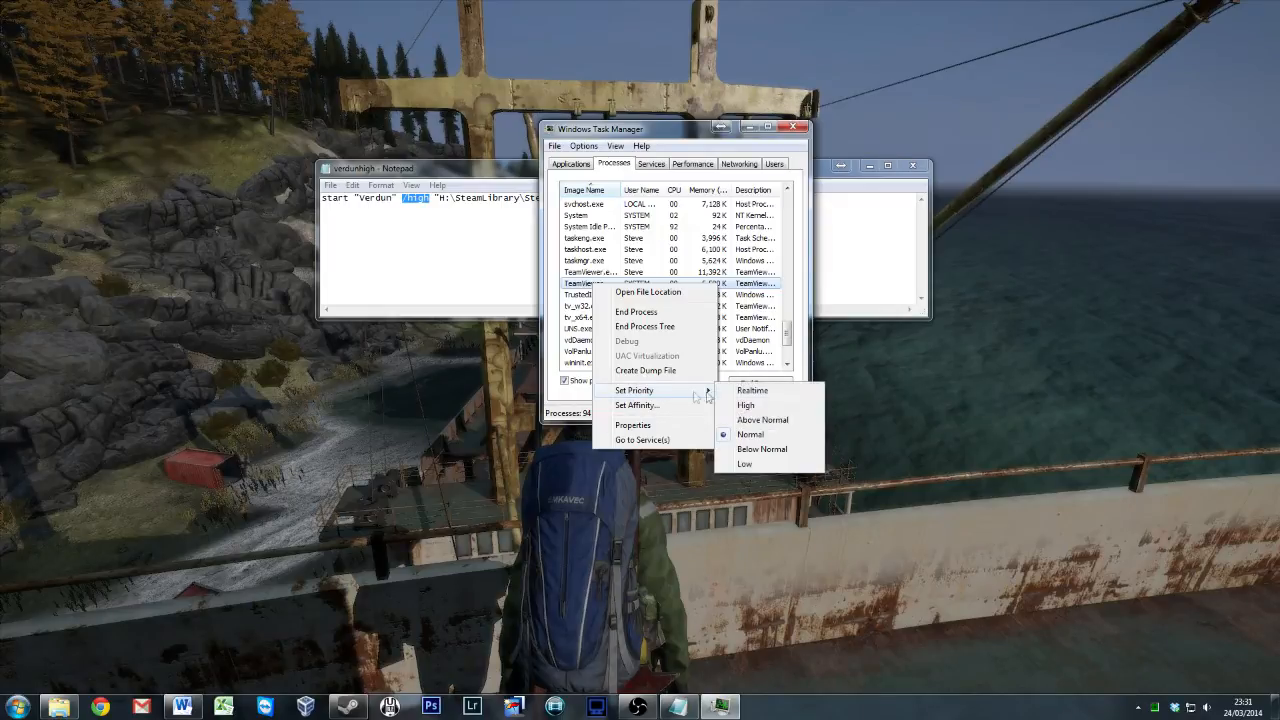
{"action": "mouse_move", "coordinate": [770, 448]}
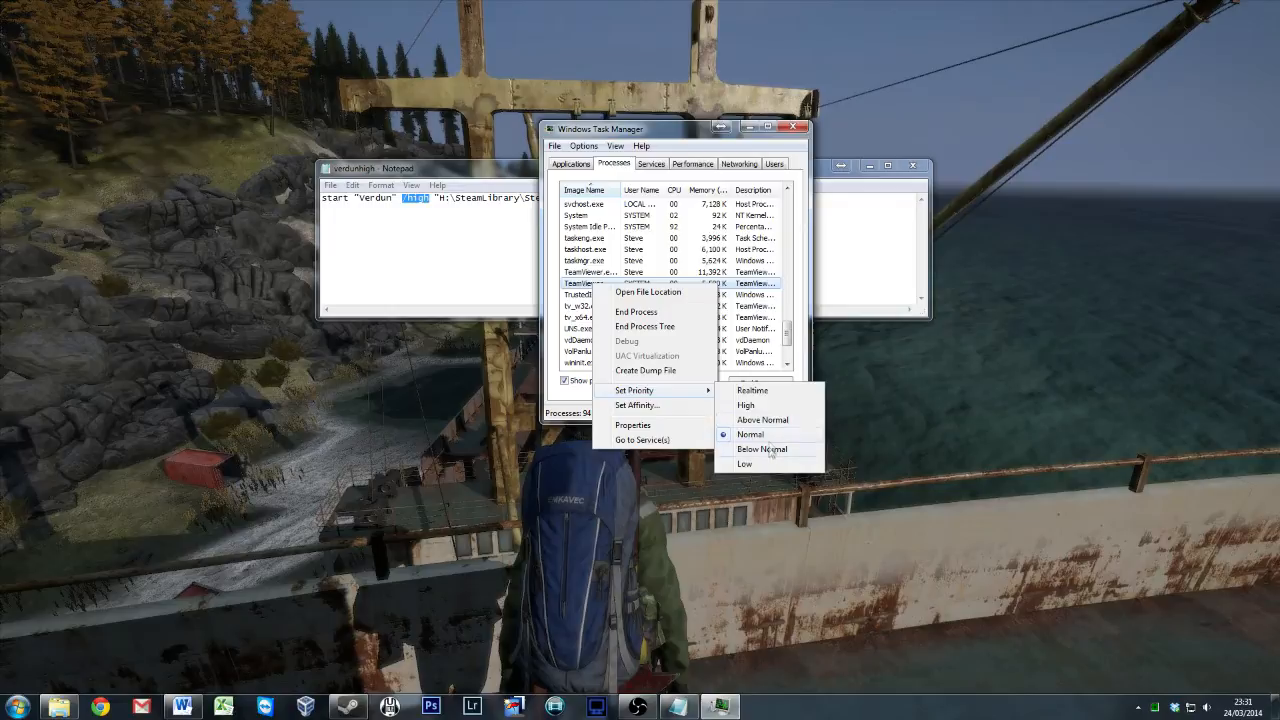
{"action": "mouse_move", "coordinate": [764, 464]}
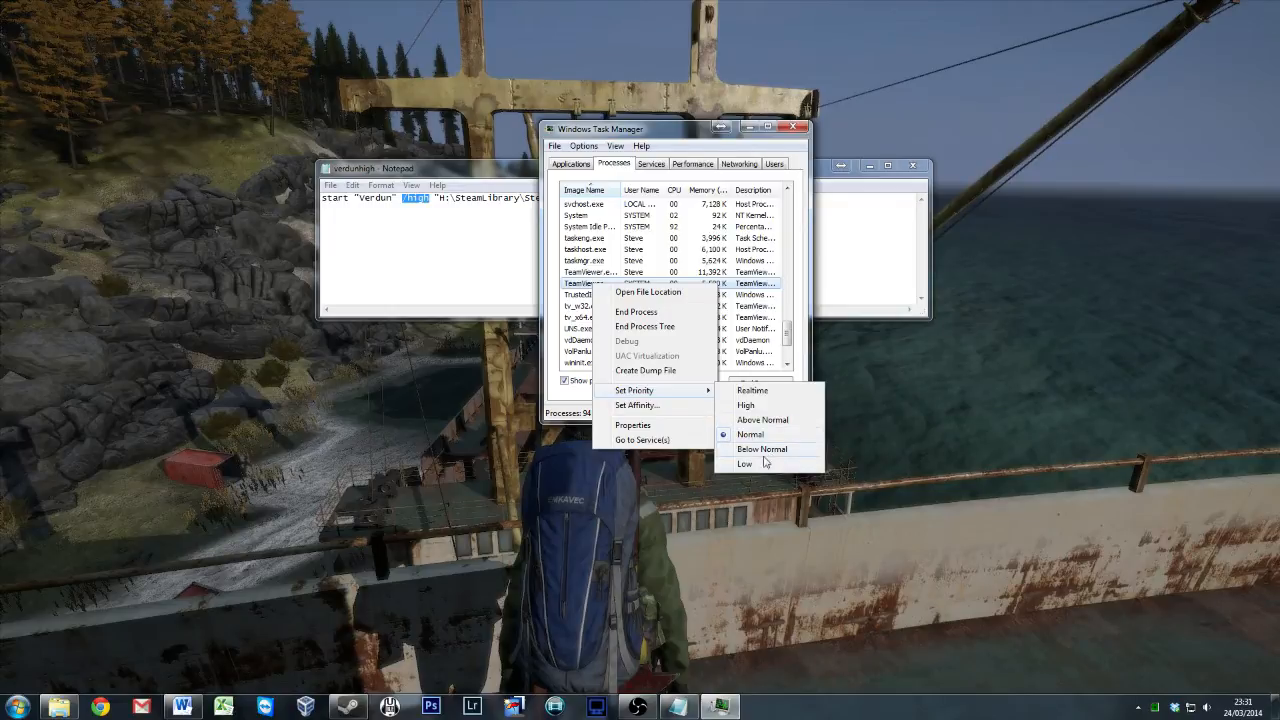
{"action": "mouse_move", "coordinate": [764, 410]}
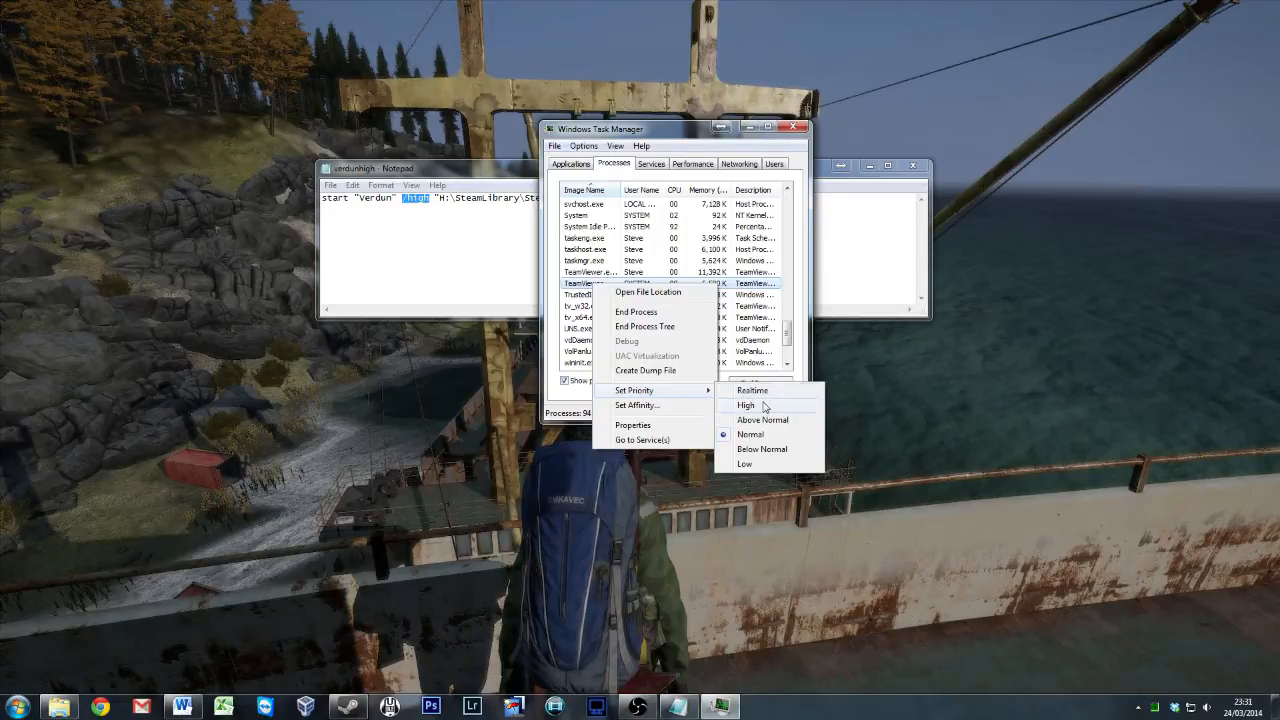
{"action": "mouse_move", "coordinate": [776, 390]}
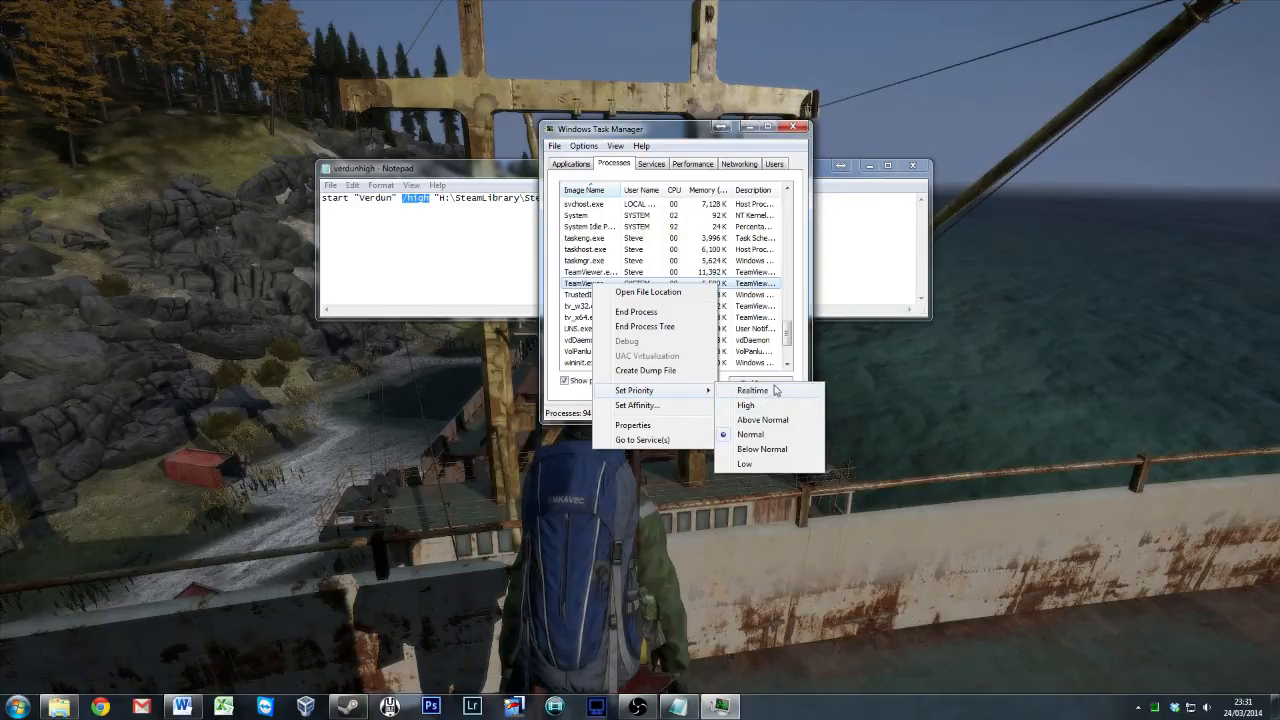
{"action": "mouse_move", "coordinate": [788, 396]}
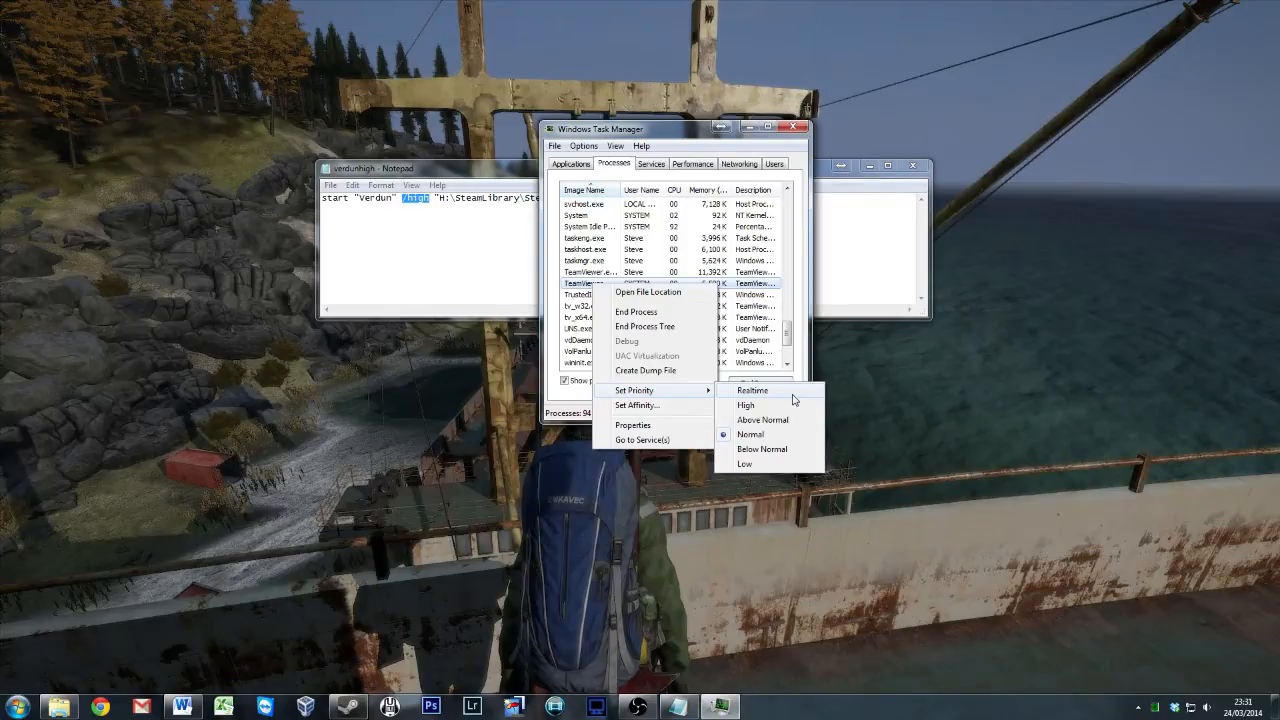
{"action": "mouse_move", "coordinate": [770, 404]}
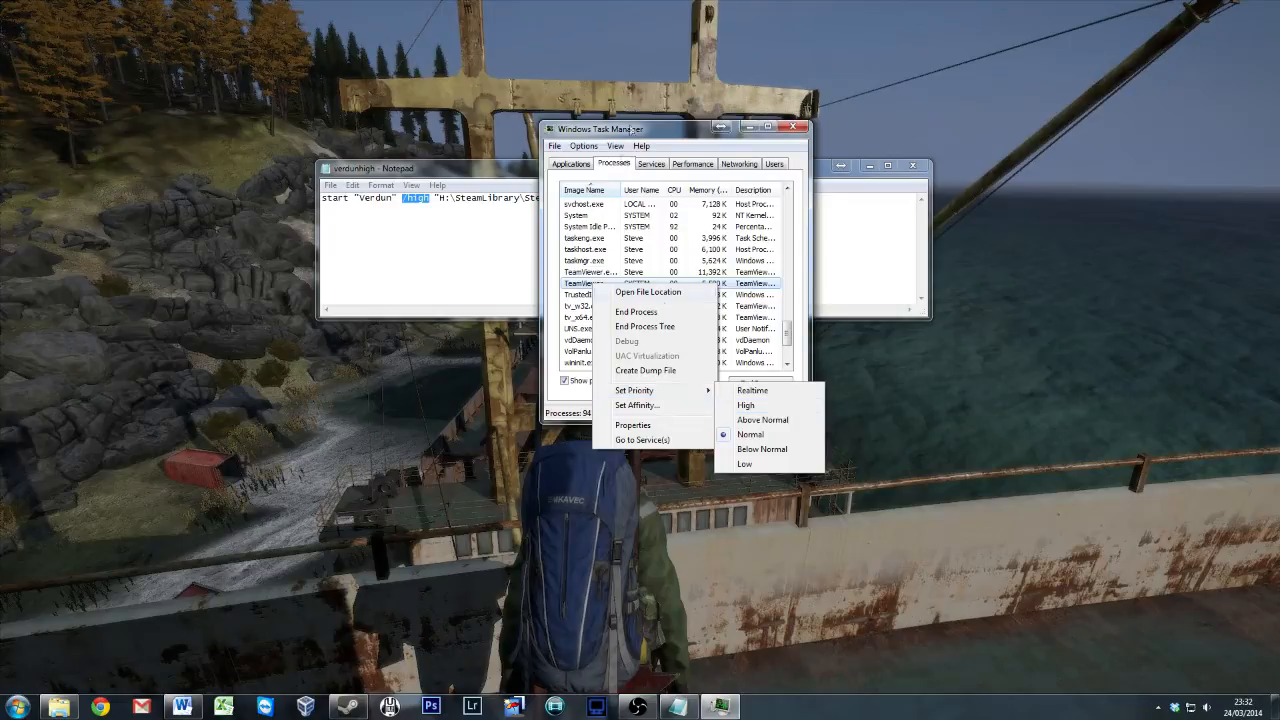
{"action": "mouse_move", "coordinate": [676, 392]}
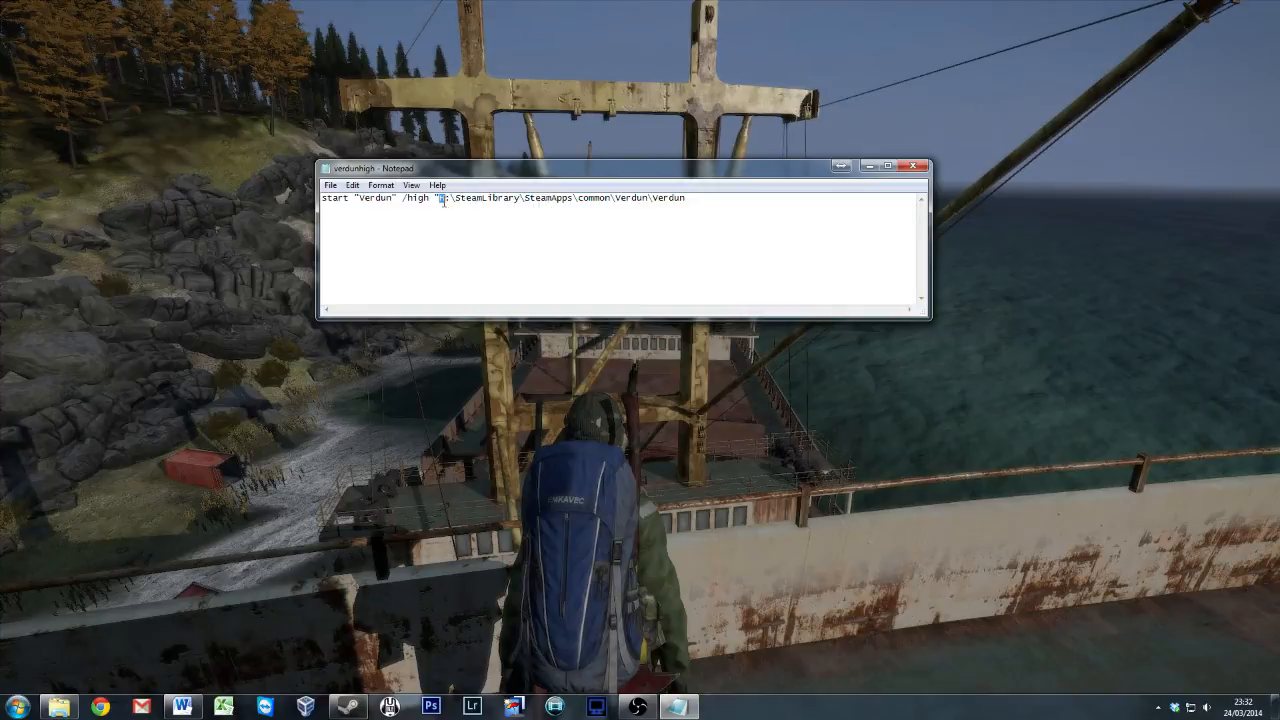
Step: Browse into the H: drive toward the Verdun folder under SteamLibrary\SteamApps\common
{"action": "type", "text": "H:"}
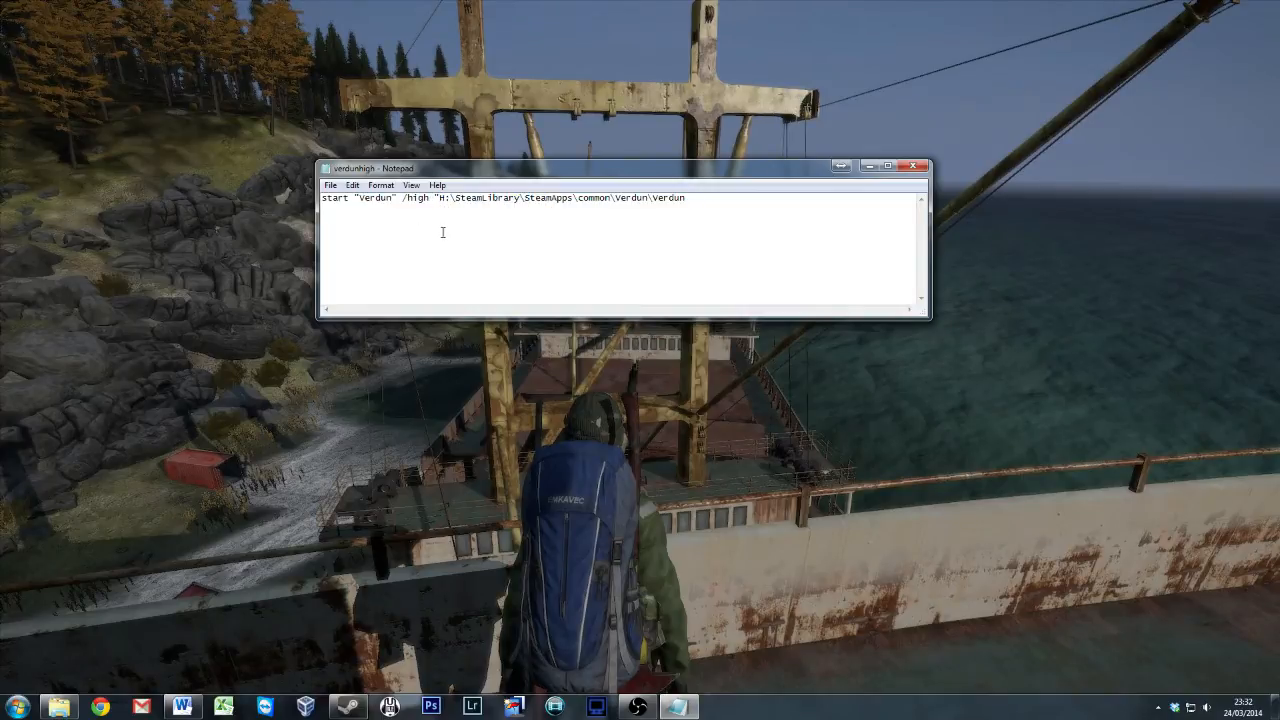
{"action": "mouse_move", "coordinate": [140, 680]}
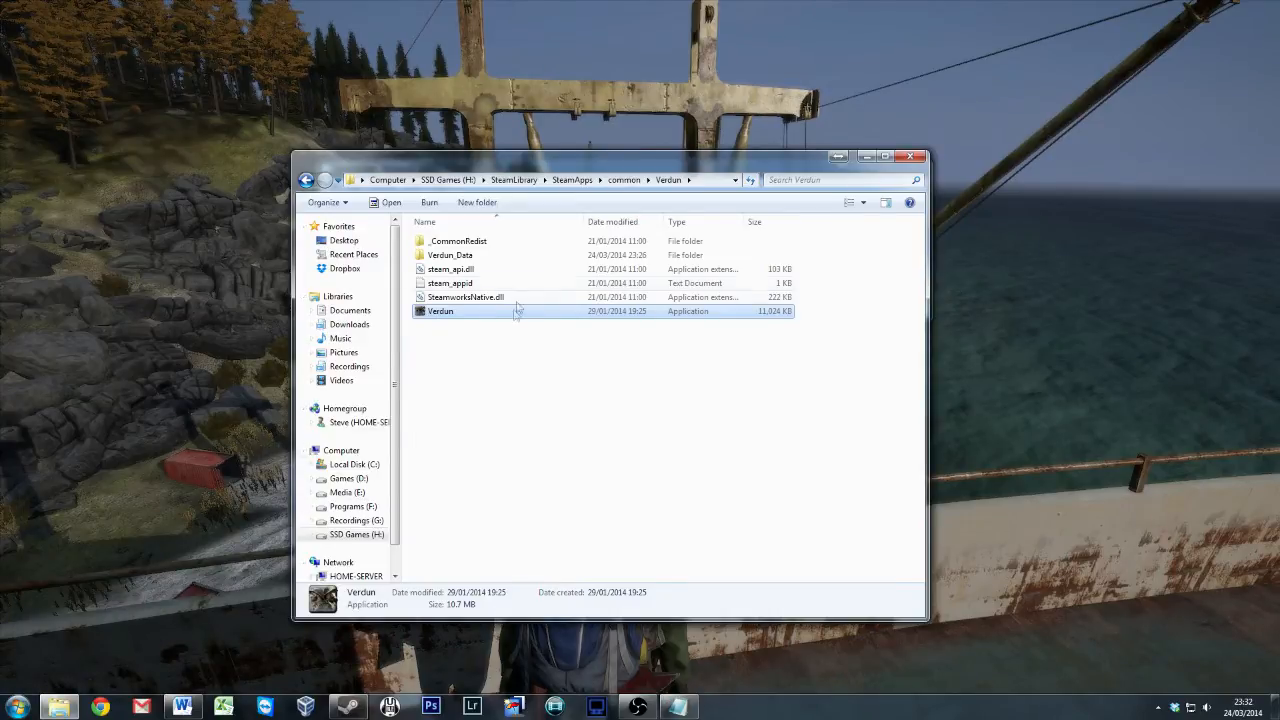
{"action": "mouse_move", "coordinate": [456, 316]}
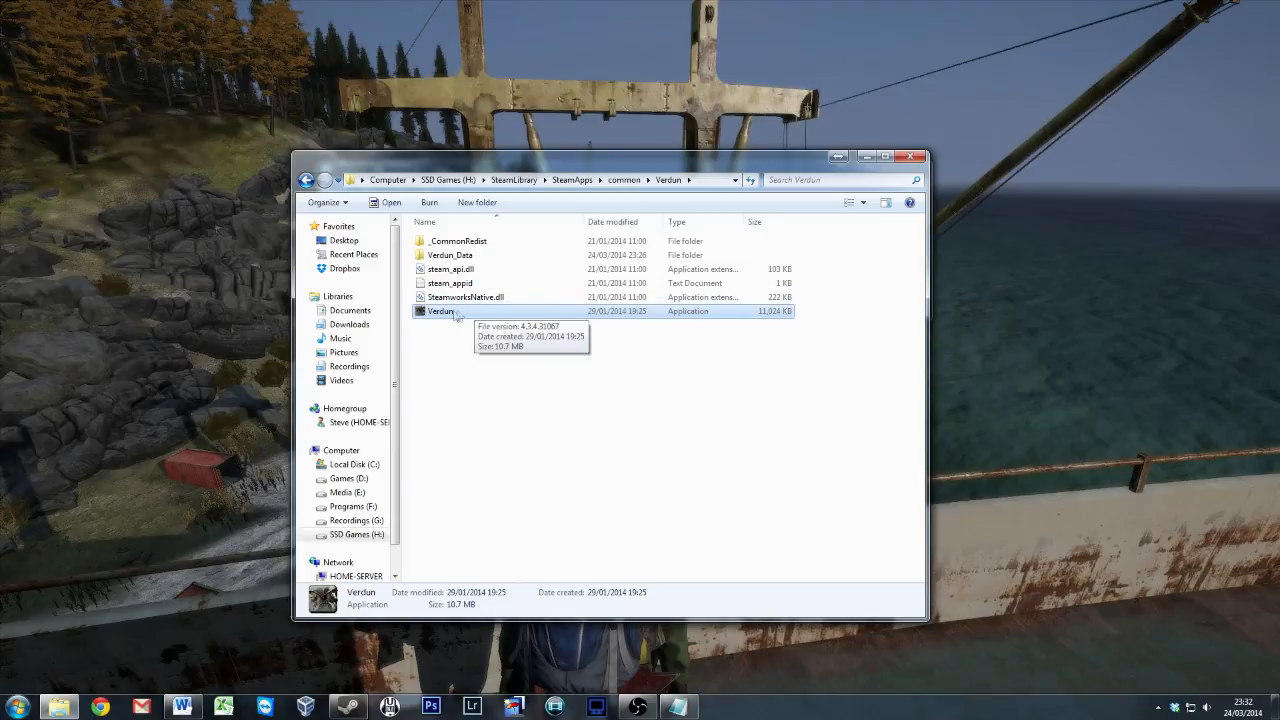
{"action": "mouse_move", "coordinate": [424, 318]}
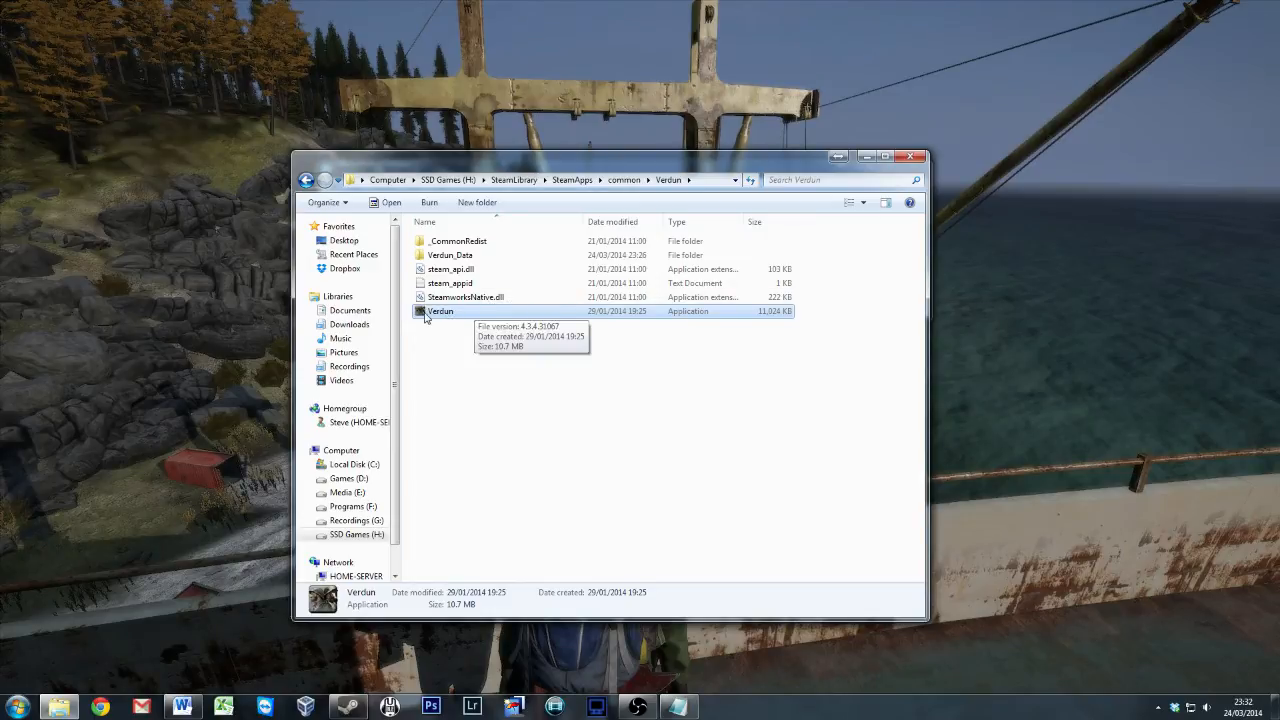
{"action": "mouse_move", "coordinate": [584, 192]}
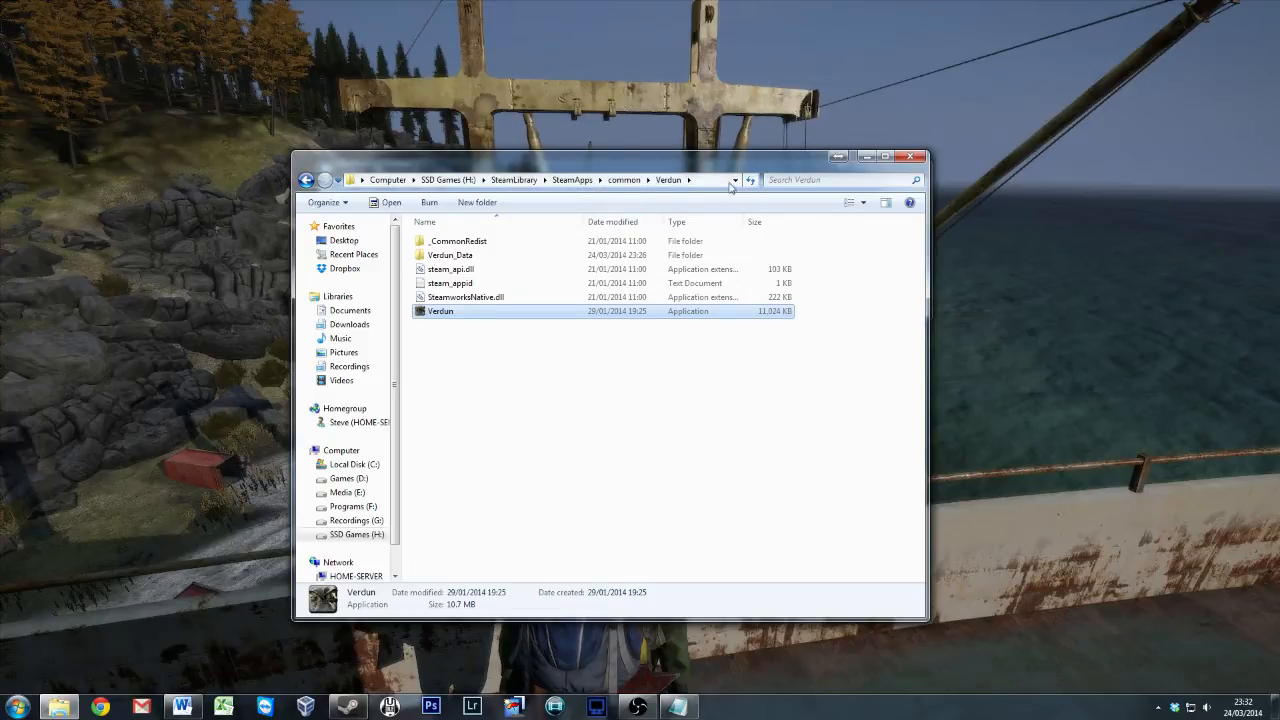
{"action": "left_click", "coordinate": [500, 180]}
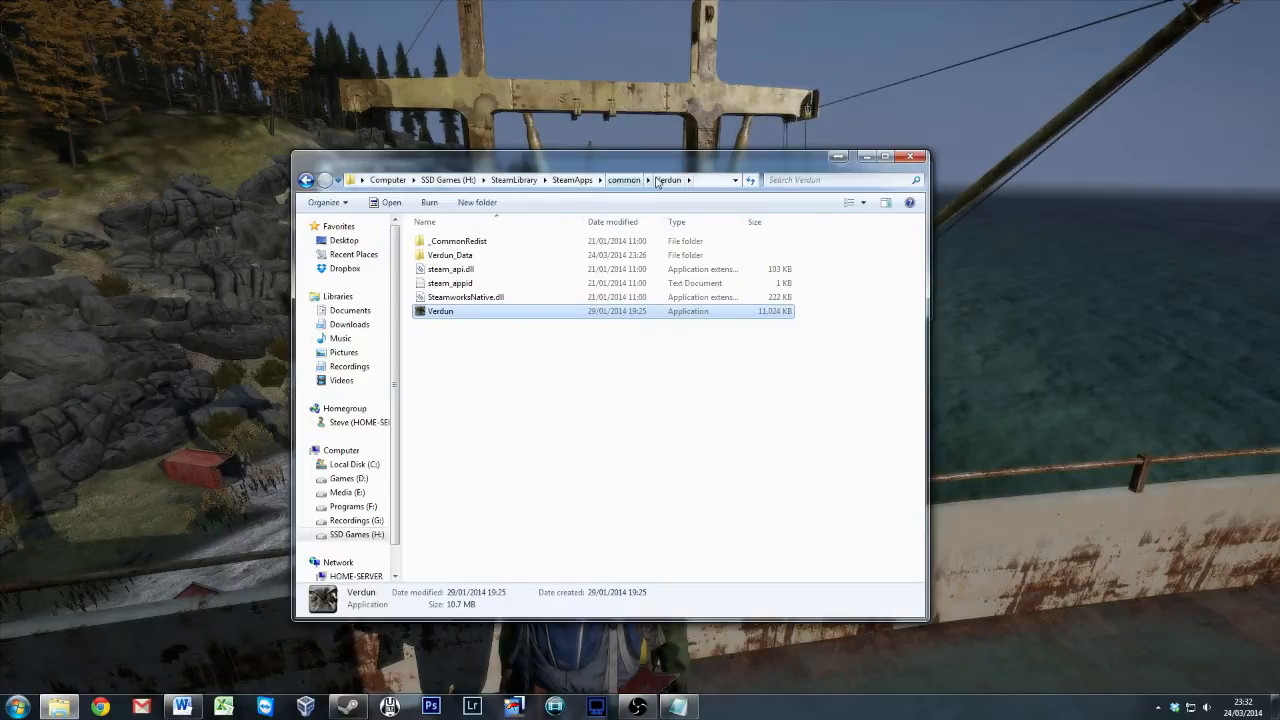
{"action": "mouse_move", "coordinate": [456, 316]}
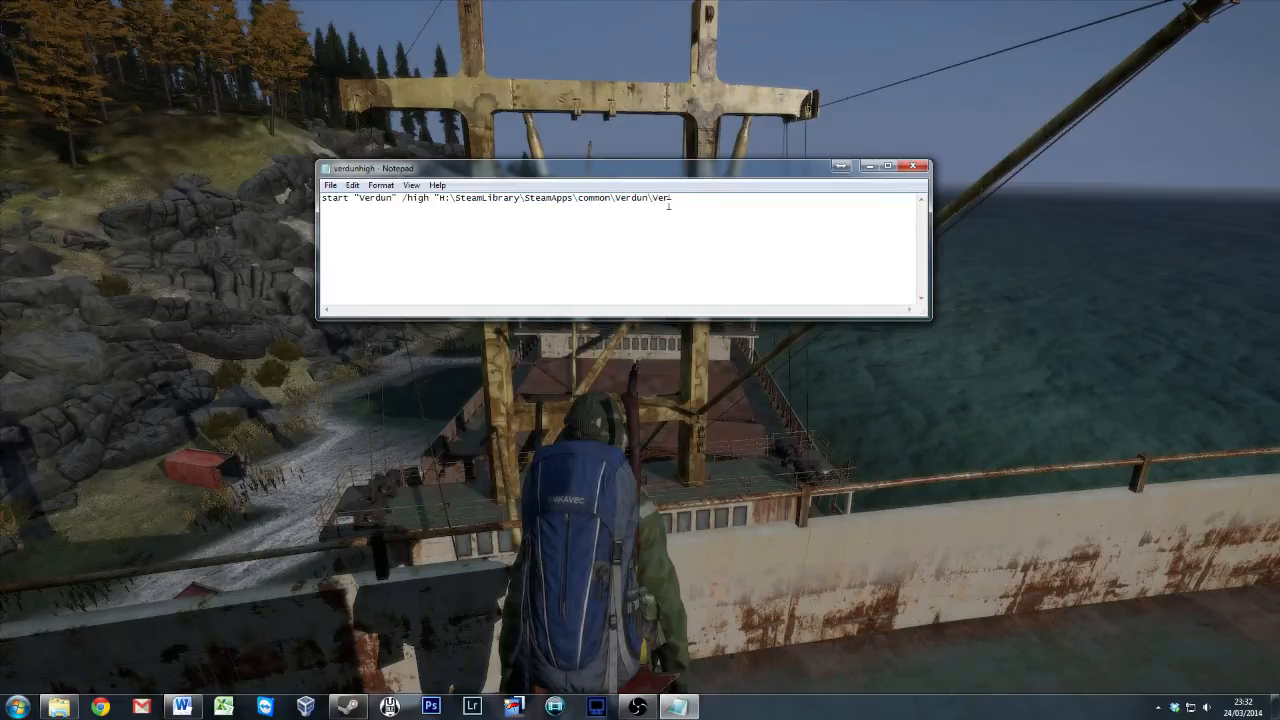
Step: Finish the path ending in 'Verdun' and begin saving the command as a new file
{"action": "type", "text": "dun"}
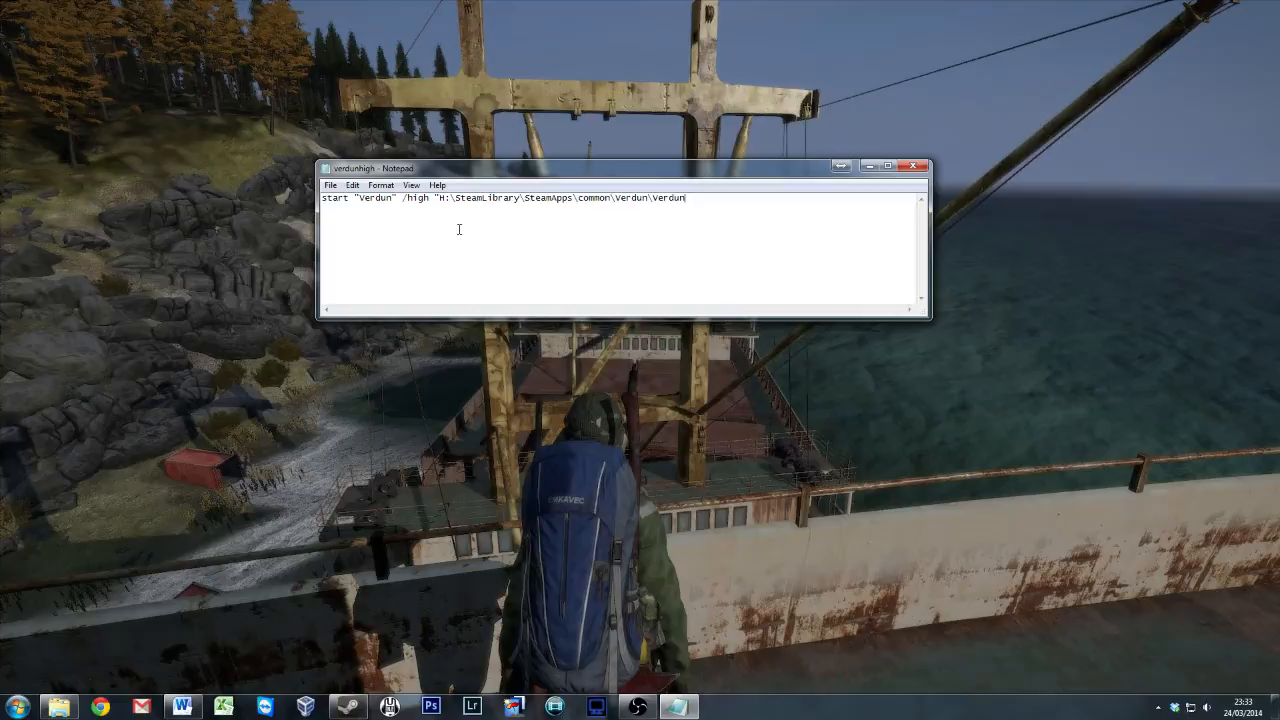
{"action": "mouse_move", "coordinate": [336, 190]}
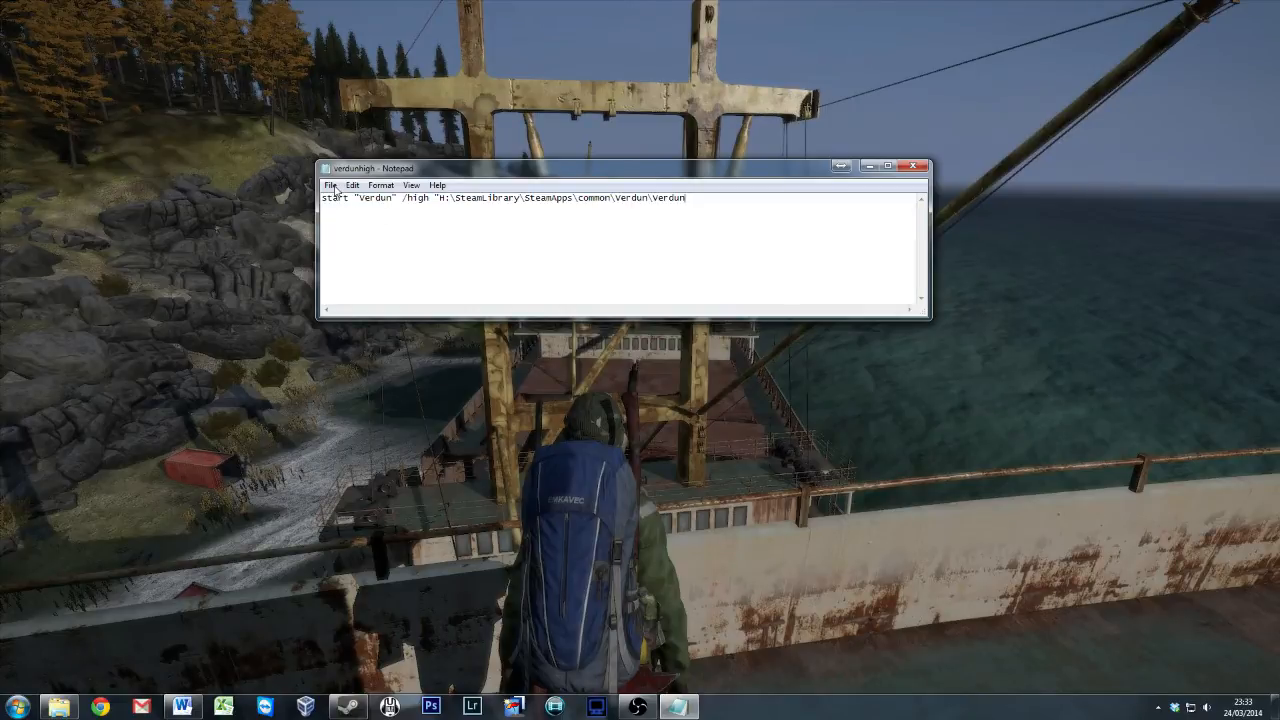
{"action": "left_click", "coordinate": [330, 184]}
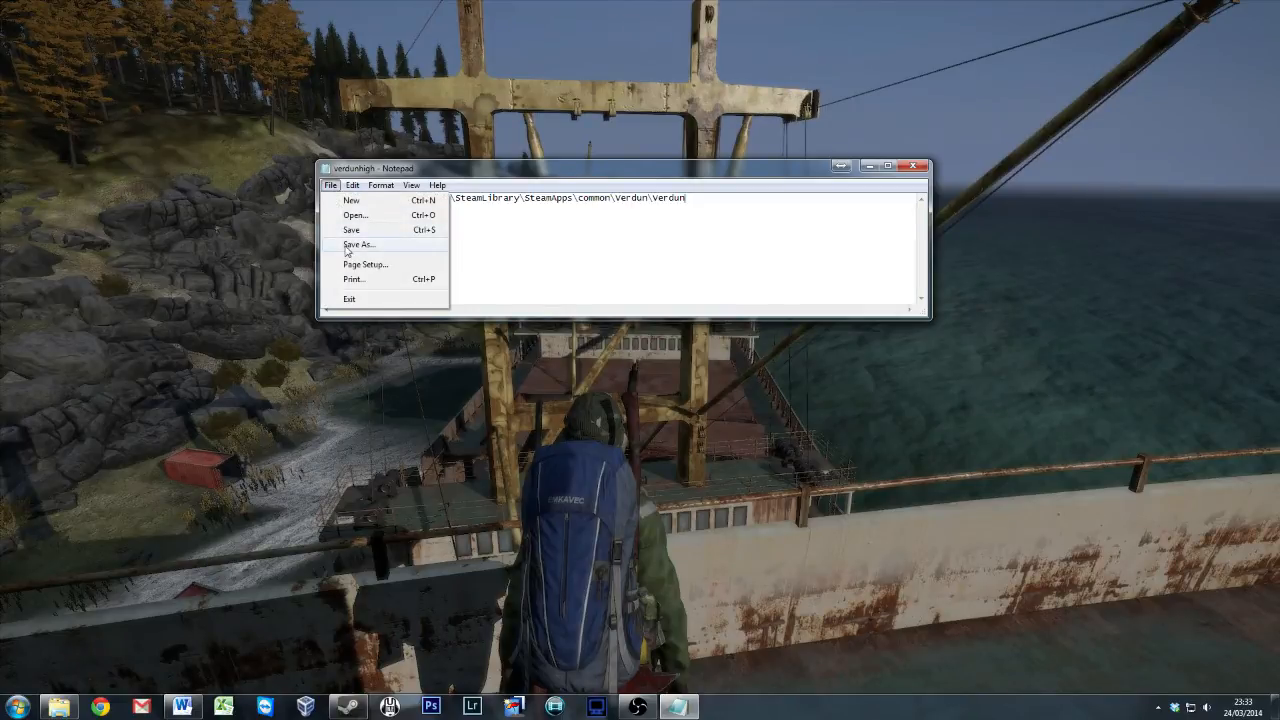
{"action": "left_click", "coordinate": [358, 244]}
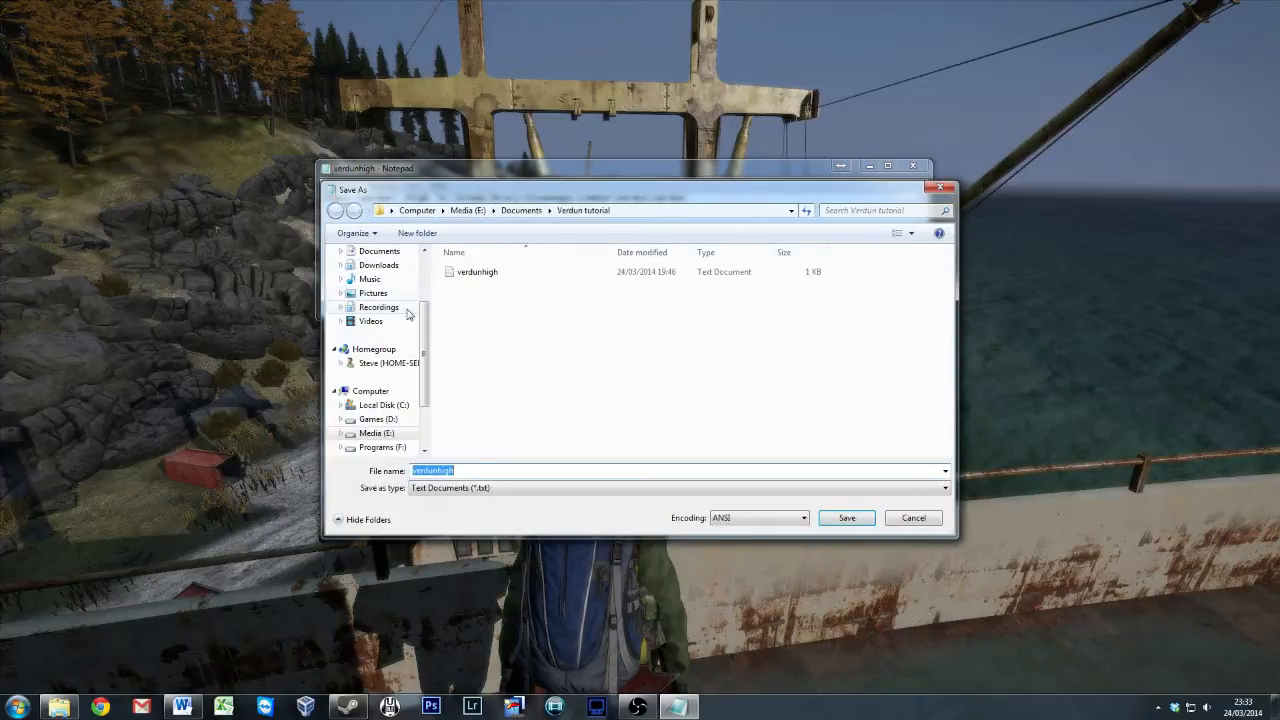
Step: Choose the Bat's folder inside the Documents library as the save location
{"action": "left_click", "coordinate": [380, 252]}
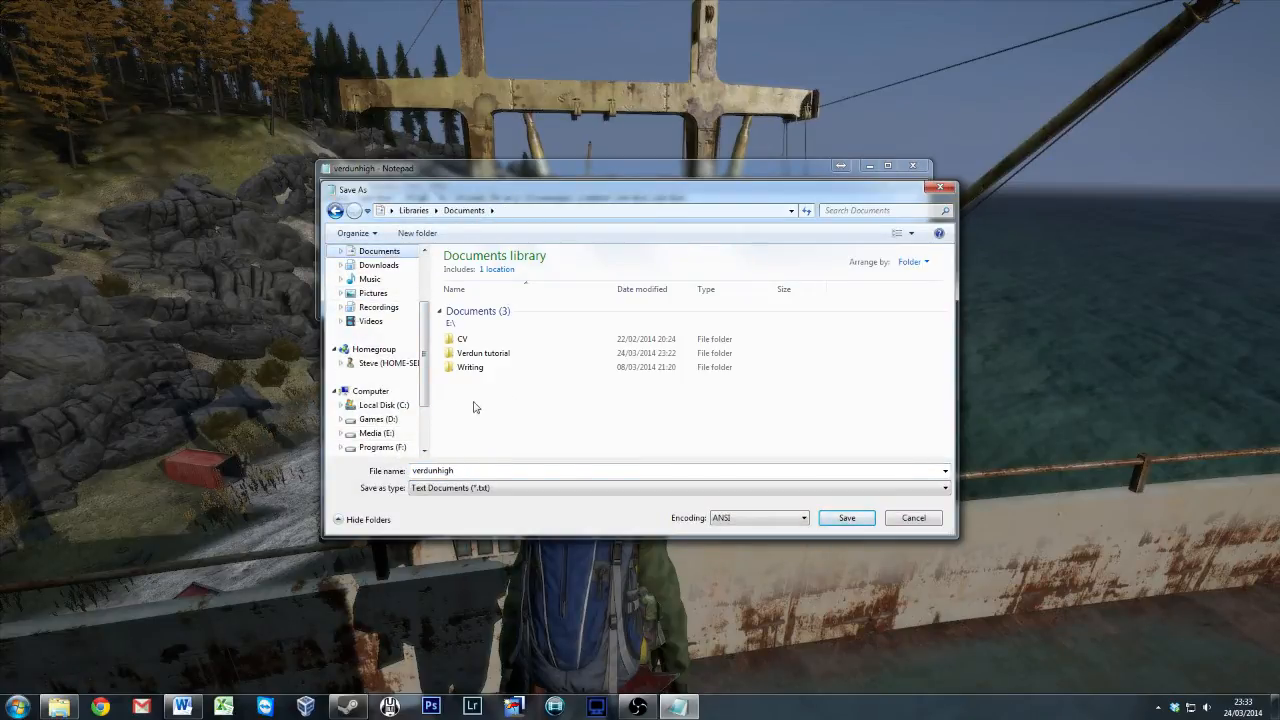
{"action": "mouse_move", "coordinate": [416, 232]}
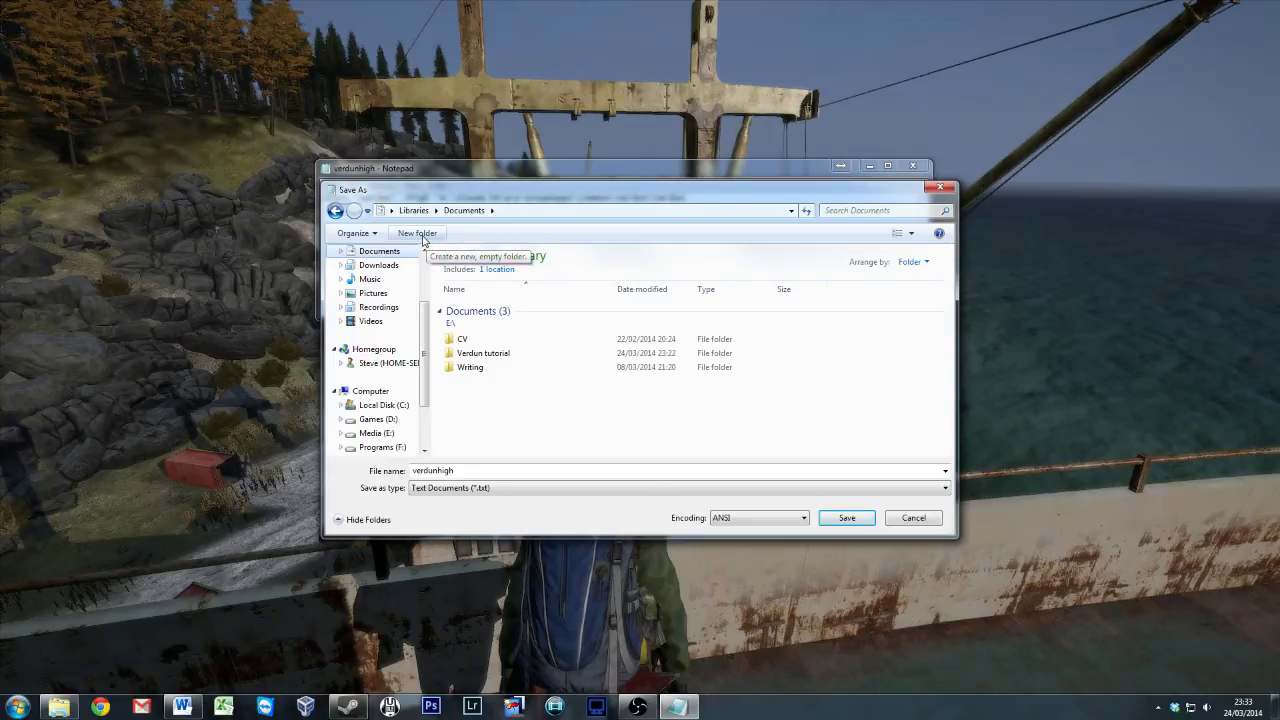
{"action": "left_click", "coordinate": [380, 264]}
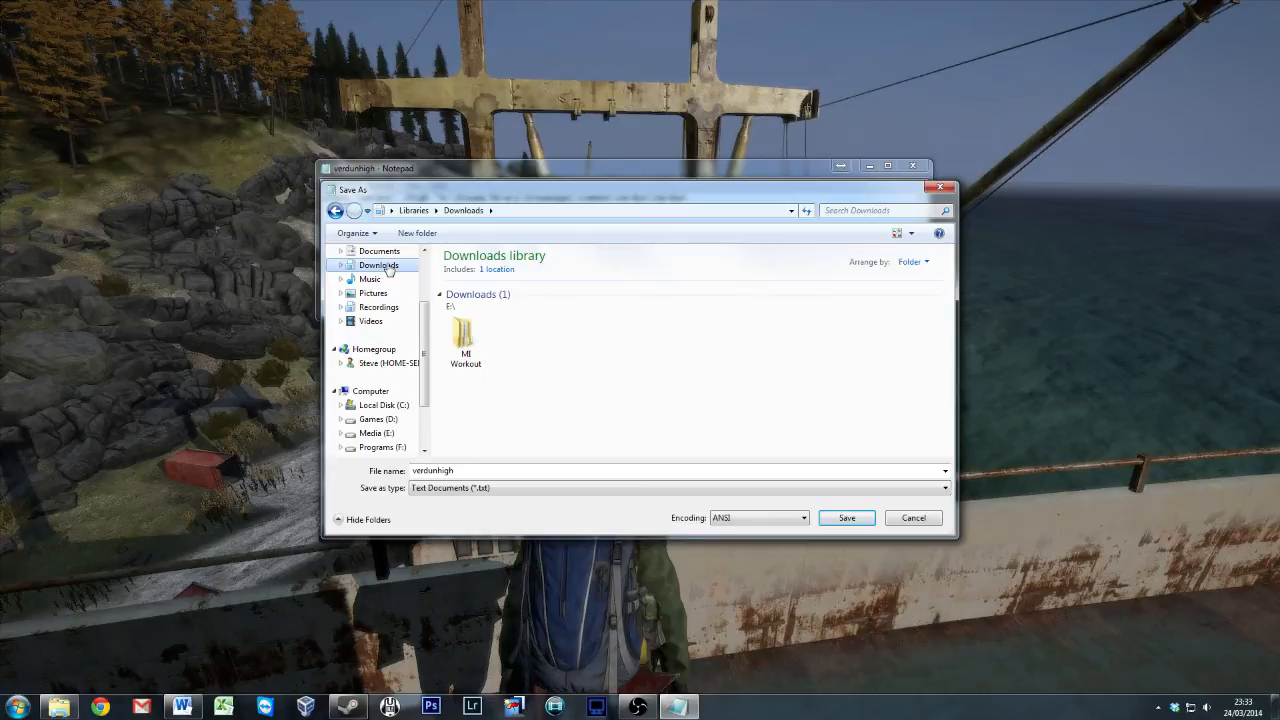
{"action": "left_click", "coordinate": [380, 252]}
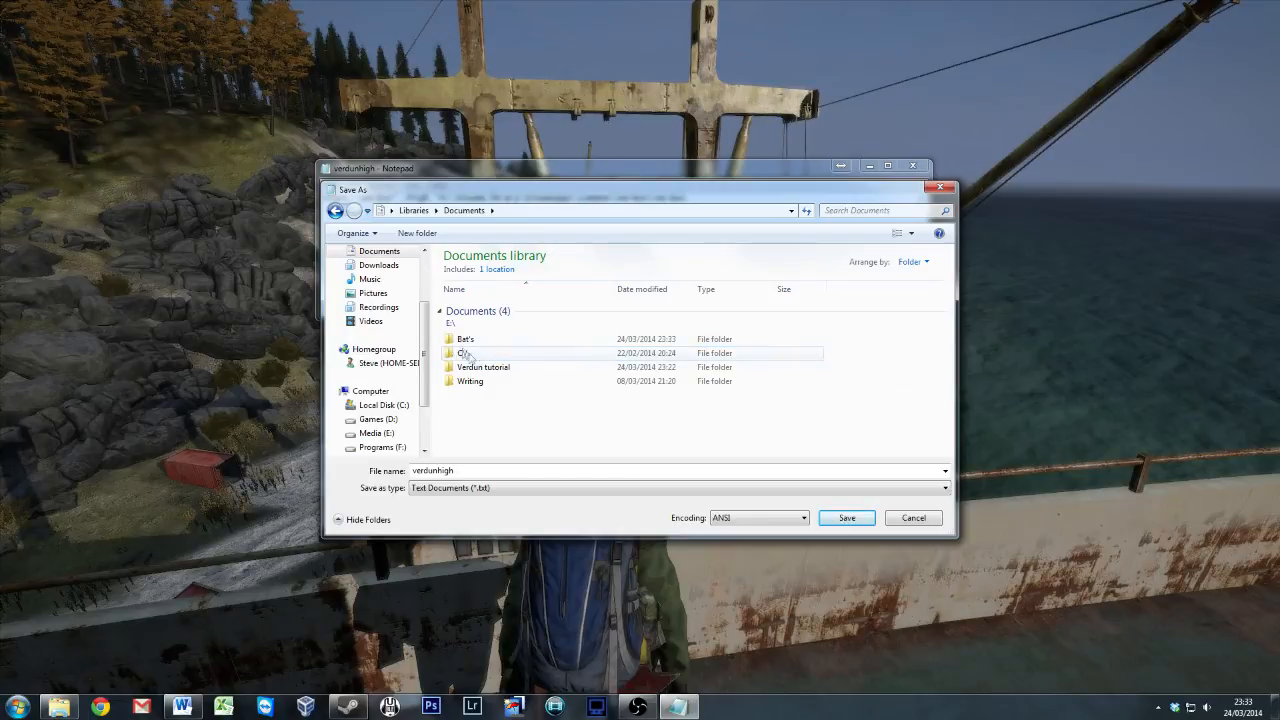
{"action": "double_click", "coordinate": [464, 338]}
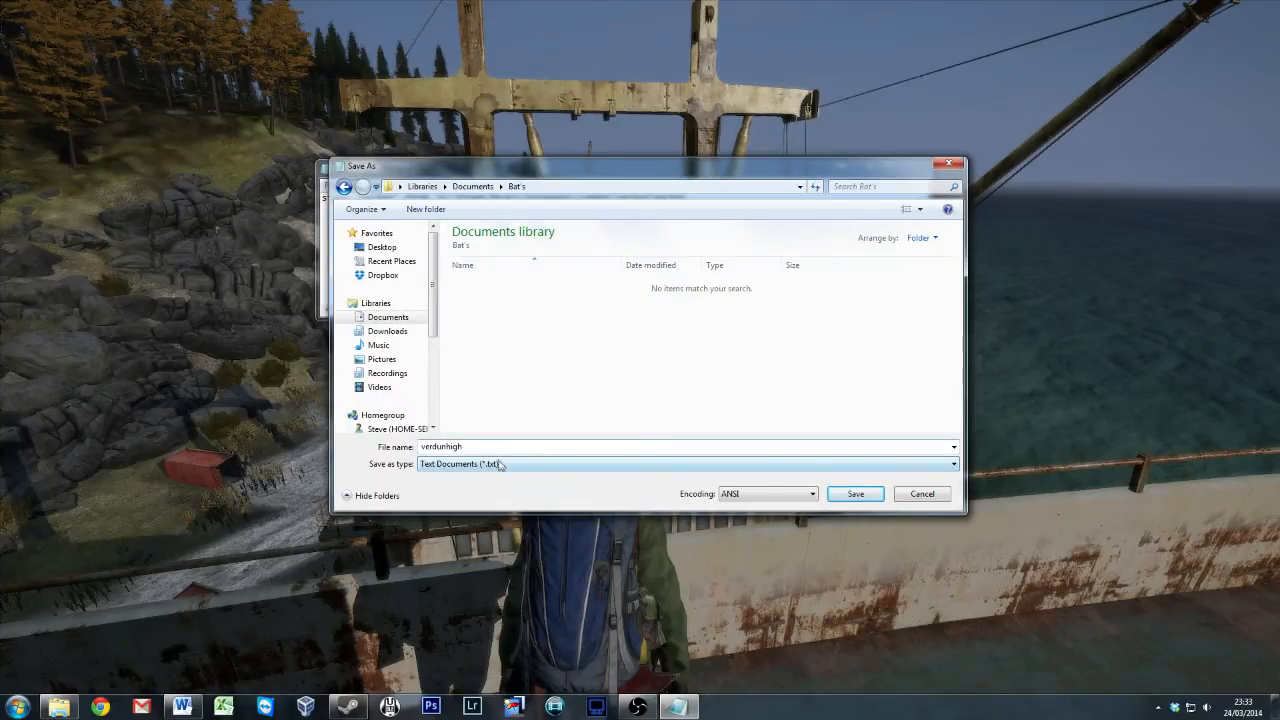
Step: Save as verdunhigh.bat with the file type set to All Files
{"action": "left_click", "coordinate": [688, 464]}
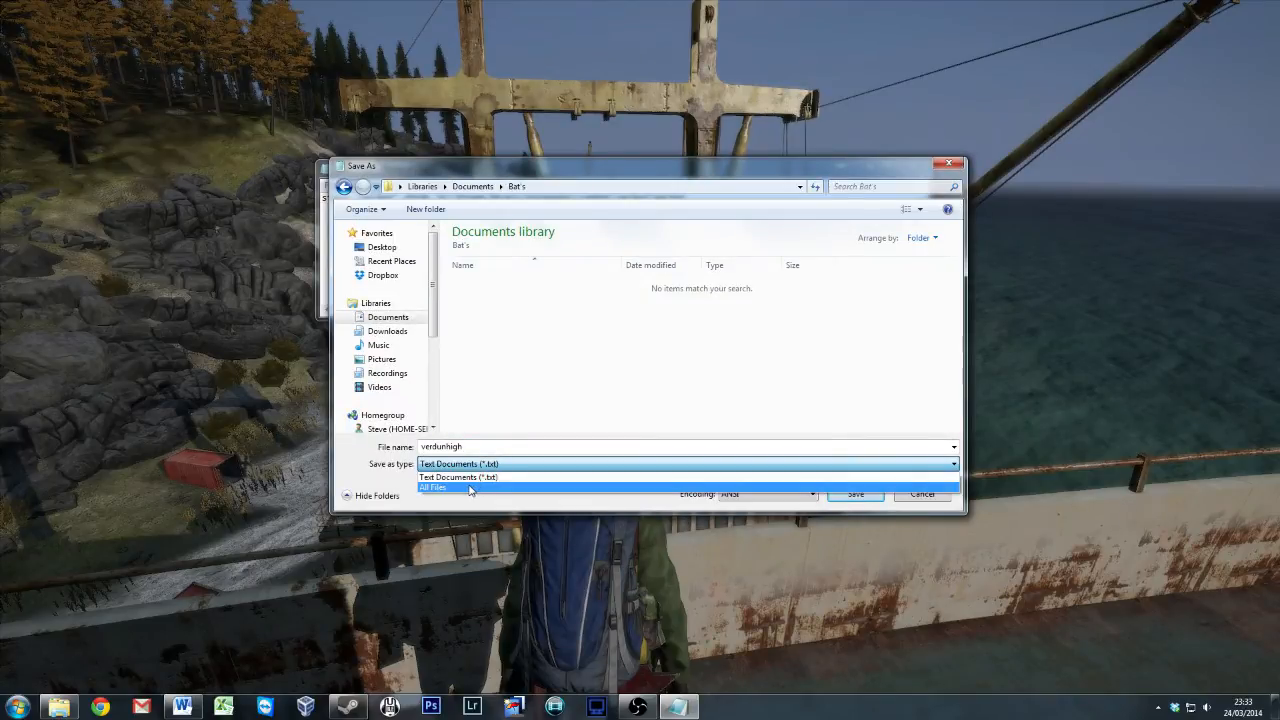
{"action": "left_click", "coordinate": [432, 488]}
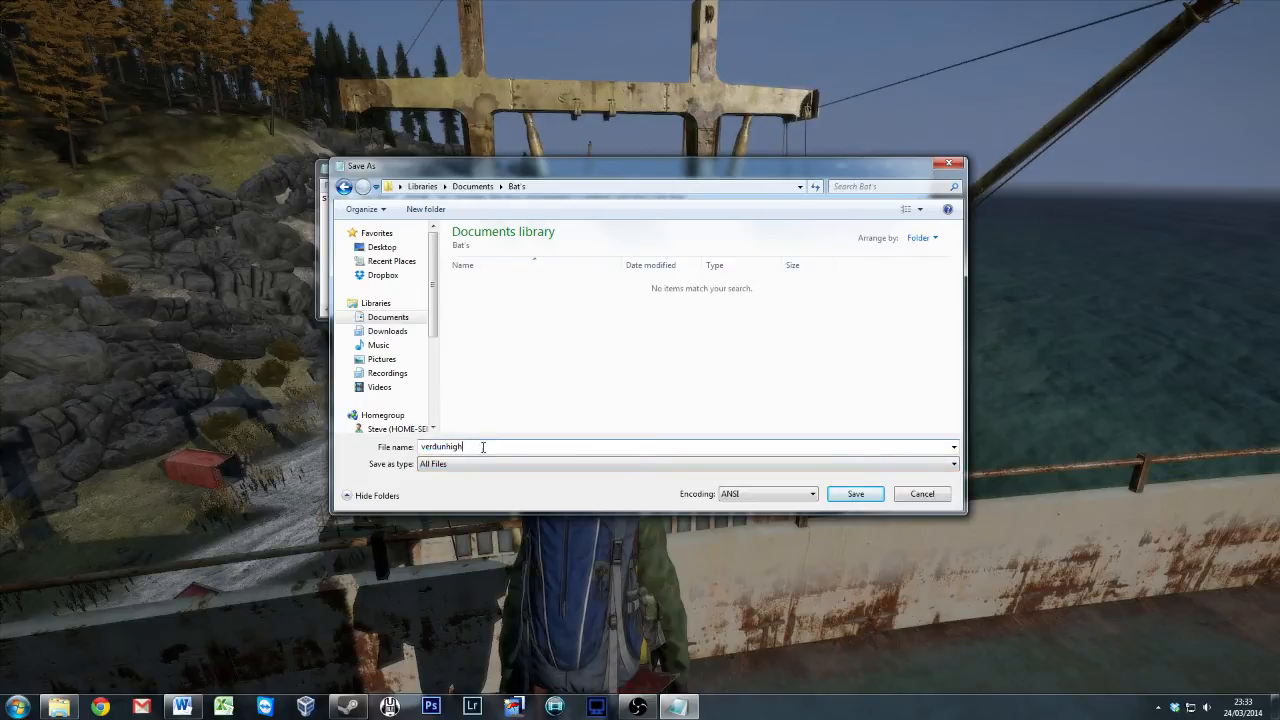
{"action": "type", "text": ".bat"}
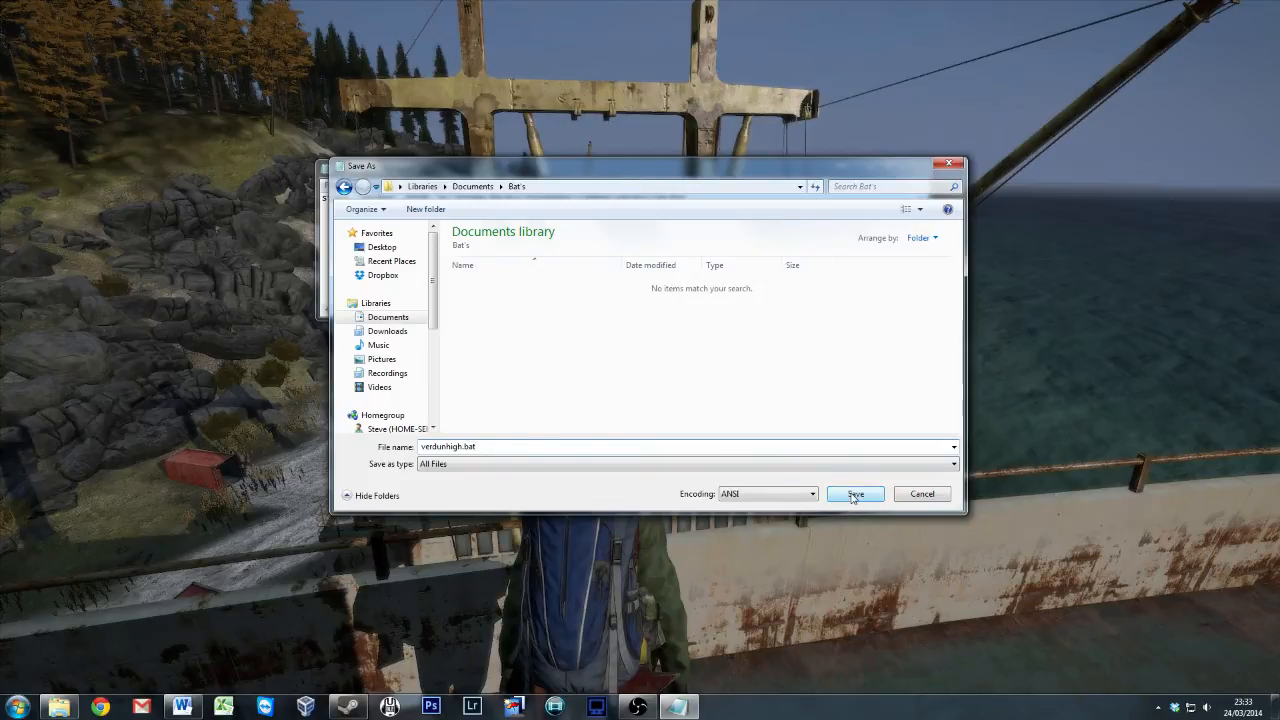
{"action": "left_click", "coordinate": [854, 492]}
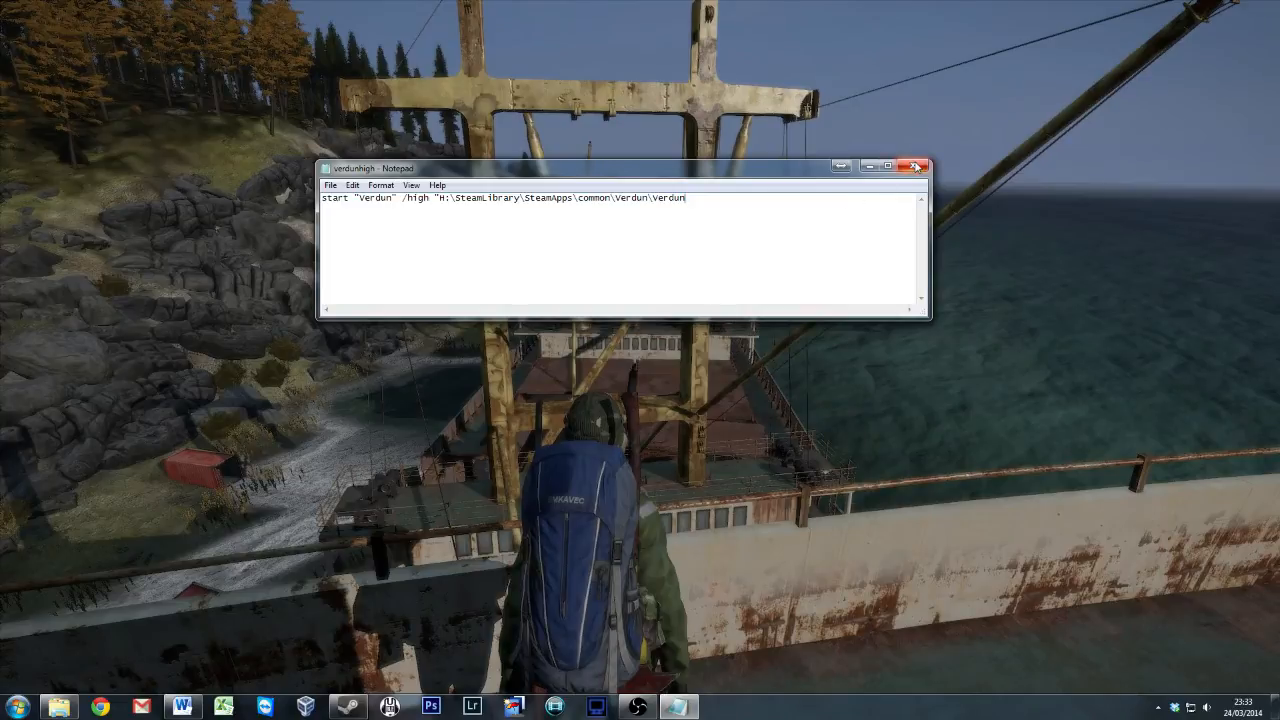
Step: Show verdunhigh.bat inside Documents\Bat's in Explorer and bring up its file actions
{"action": "left_click", "coordinate": [916, 166]}
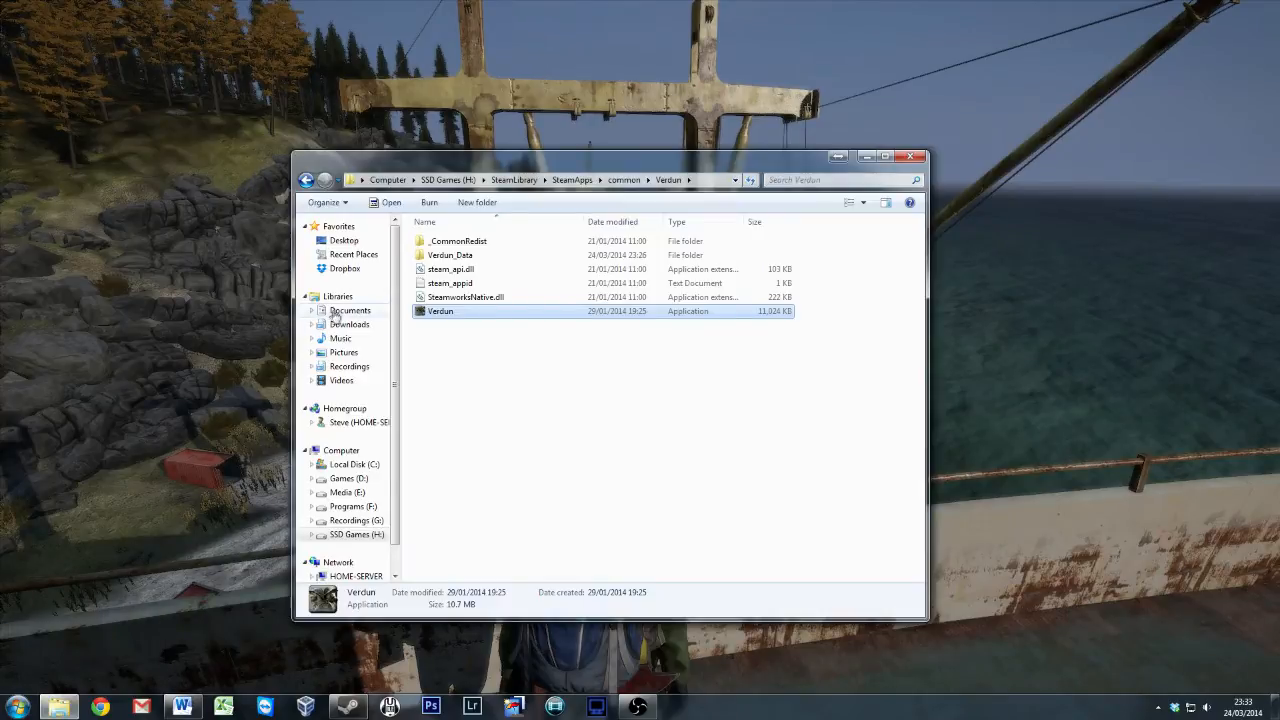
{"action": "left_click", "coordinate": [350, 310]}
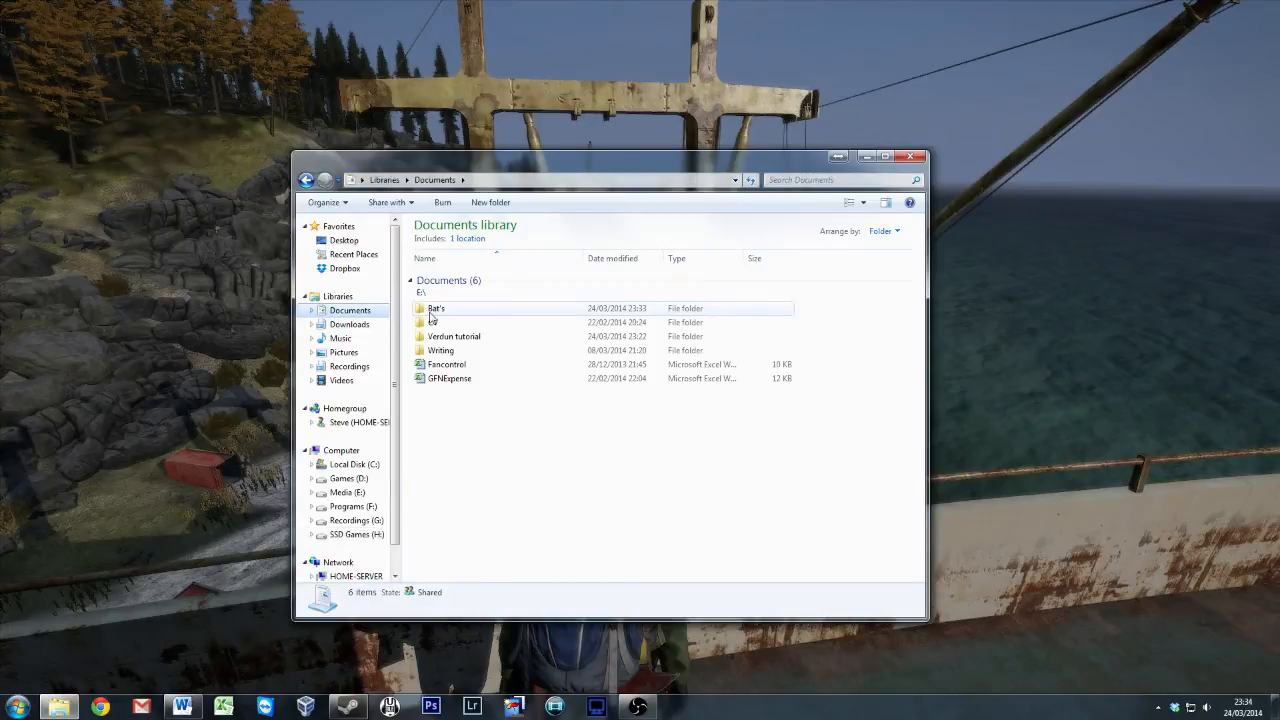
{"action": "double_click", "coordinate": [436, 308]}
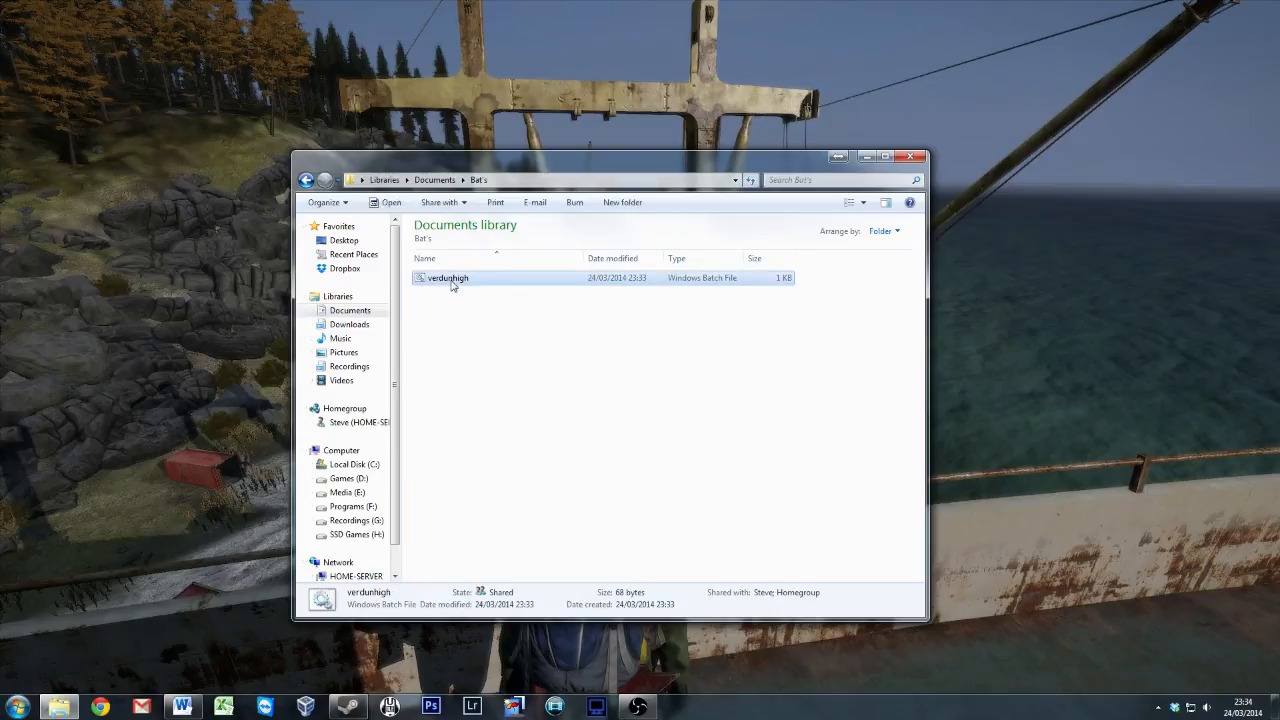
{"action": "mouse_move", "coordinate": [496, 270]}
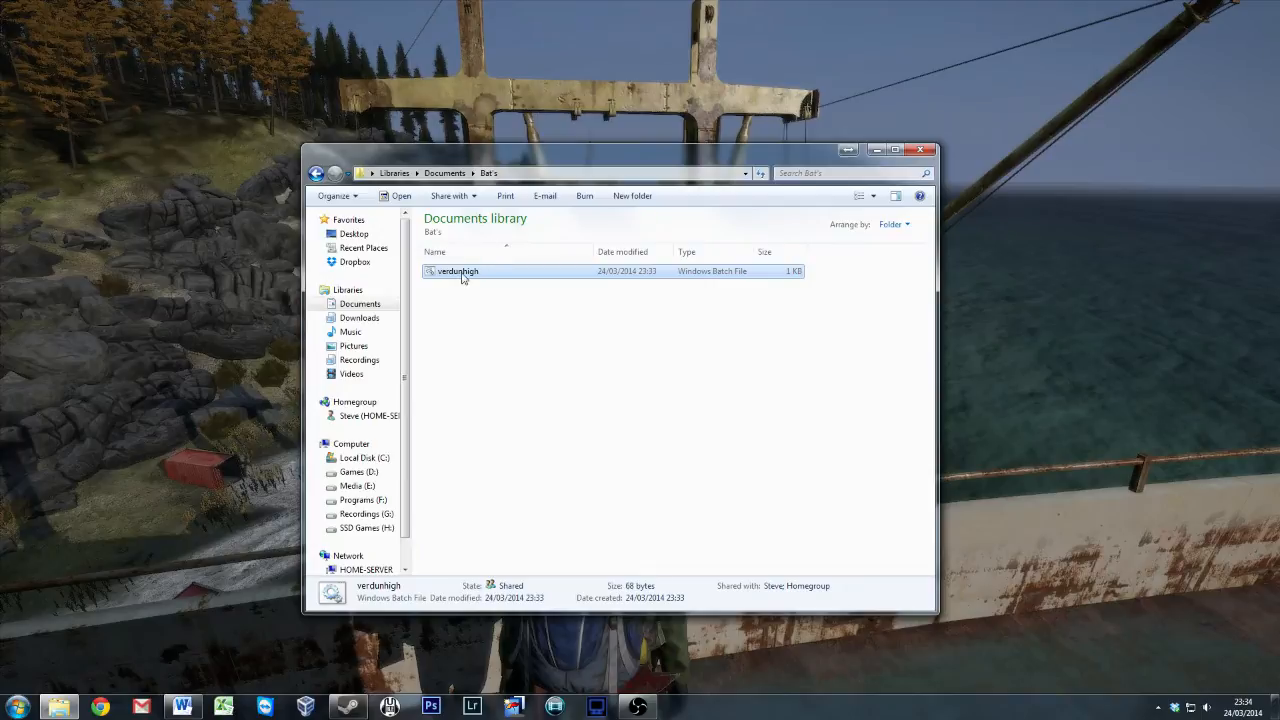
{"action": "mouse_move", "coordinate": [458, 272]}
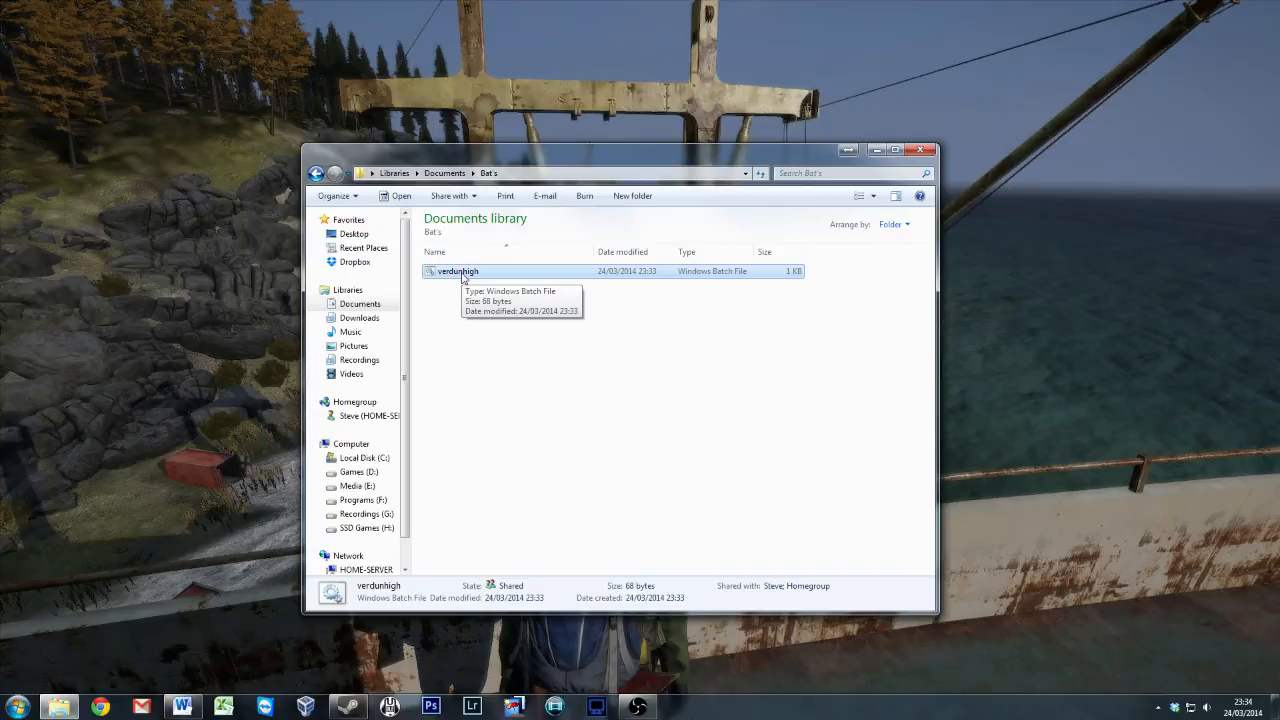
{"action": "right_click", "coordinate": [458, 272]}
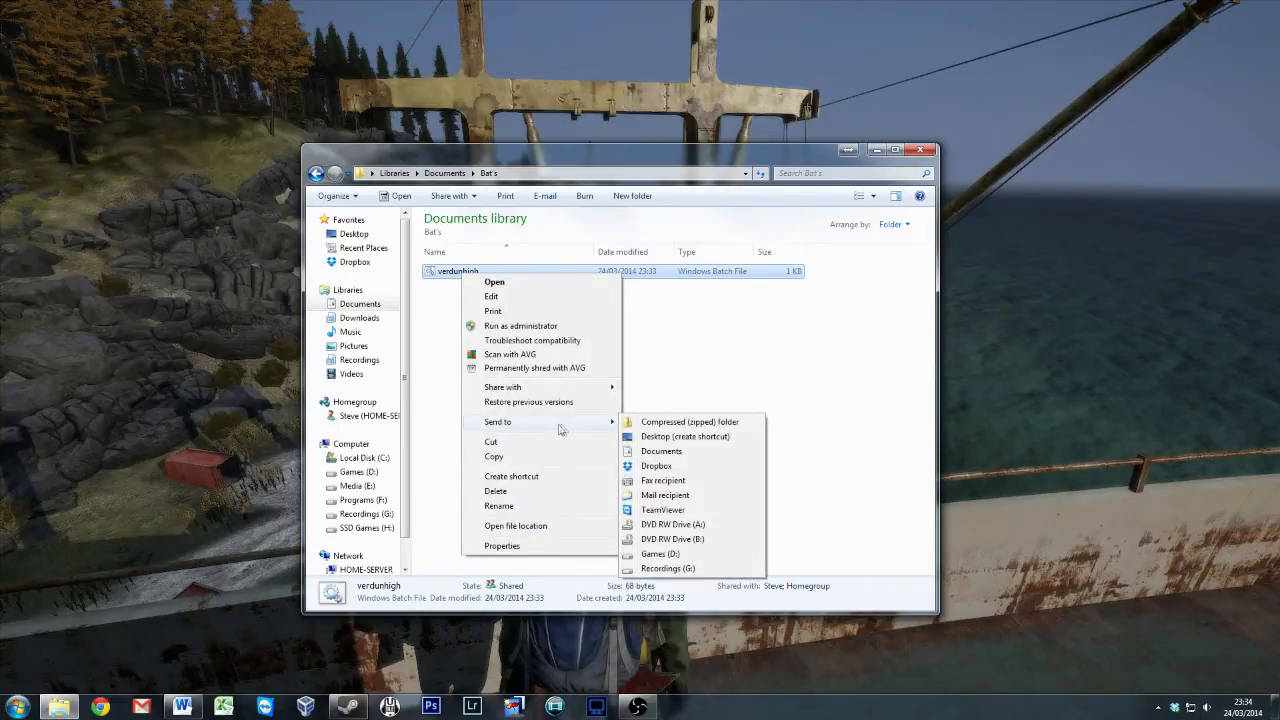
{"action": "mouse_move", "coordinate": [684, 436]}
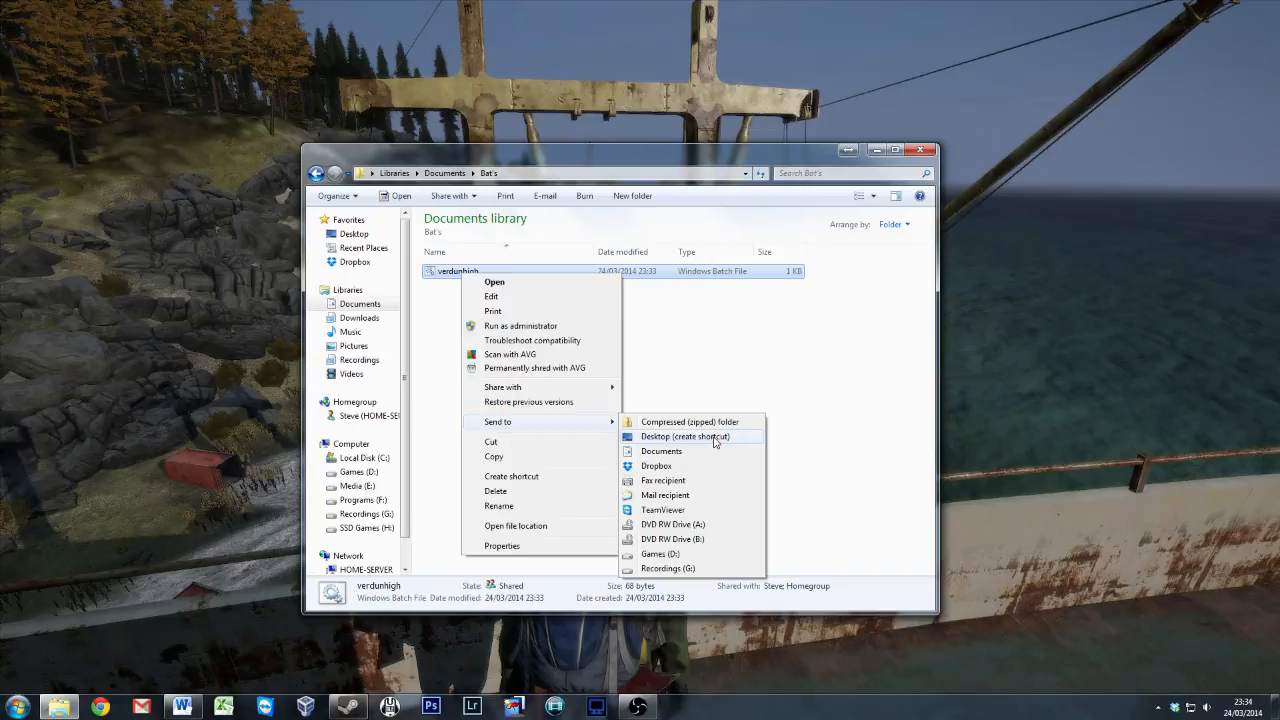
Step: Send verdunhigh.bat to the desktop as a shortcut
{"action": "left_click", "coordinate": [684, 436]}
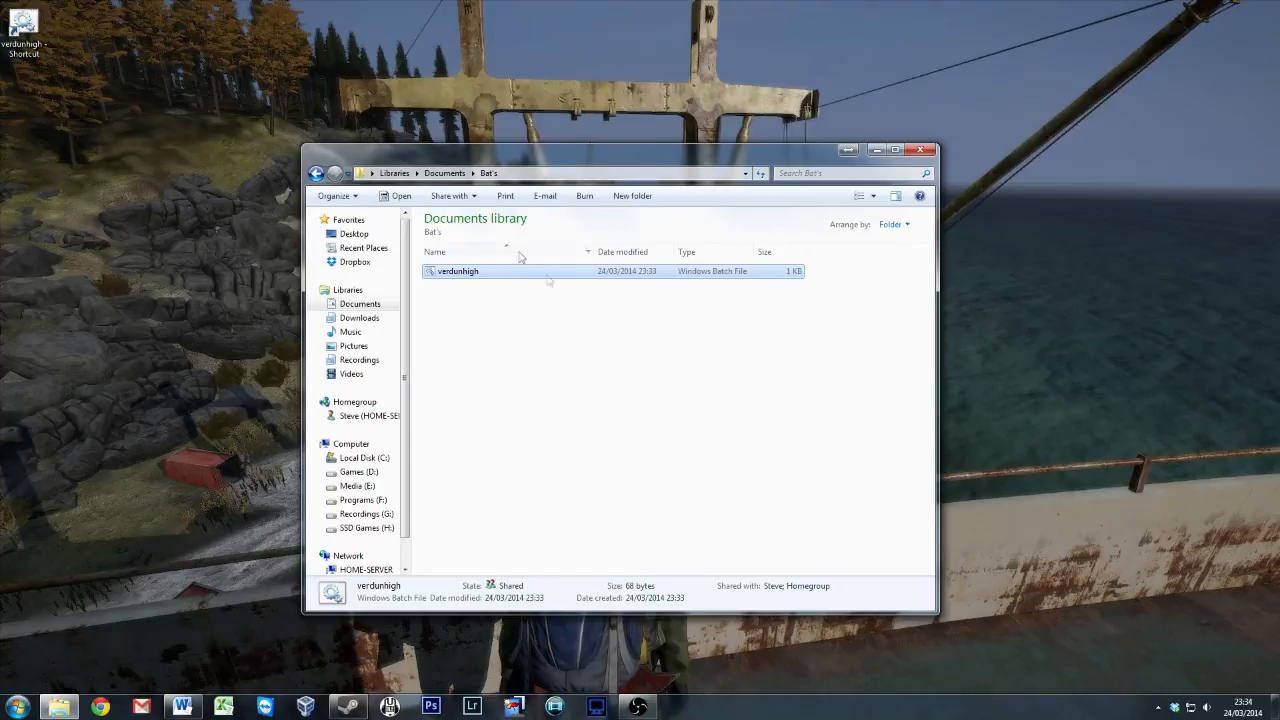
{"action": "mouse_move", "coordinate": [484, 392]}
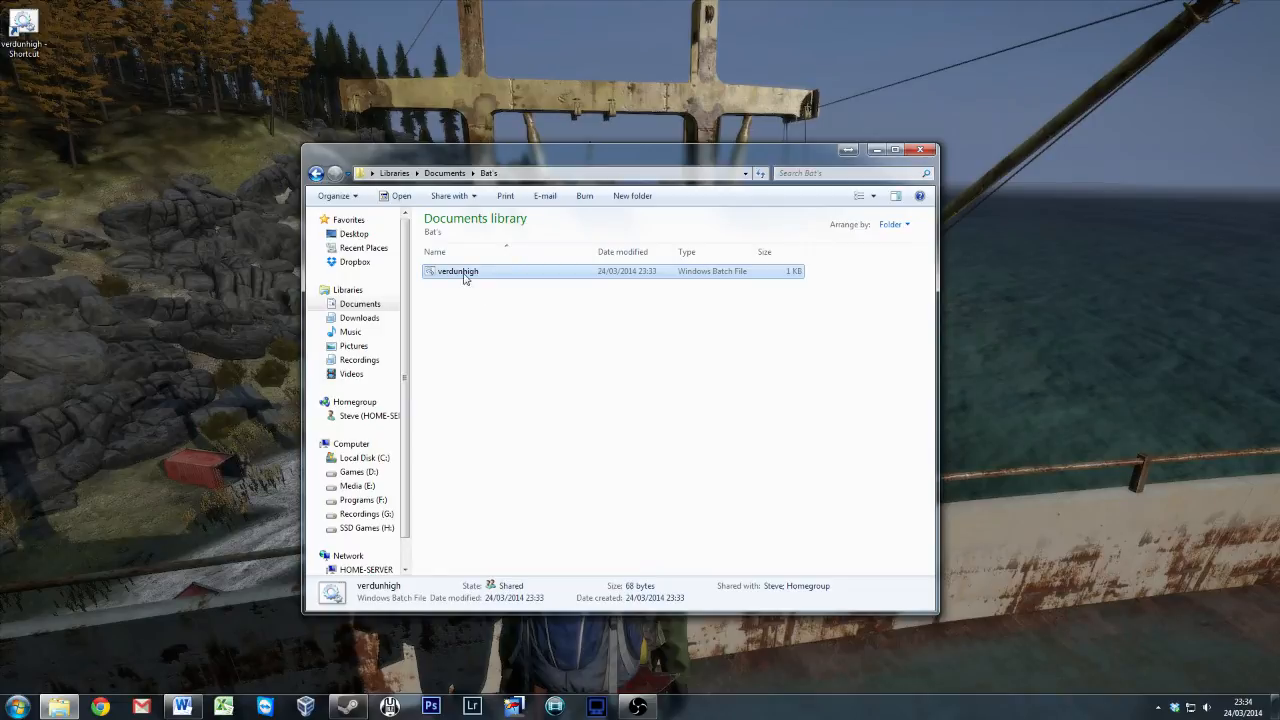
Step: Reopen verdunhigh.bat for editing to check the start command, then close the folder window
{"action": "right_click", "coordinate": [458, 272]}
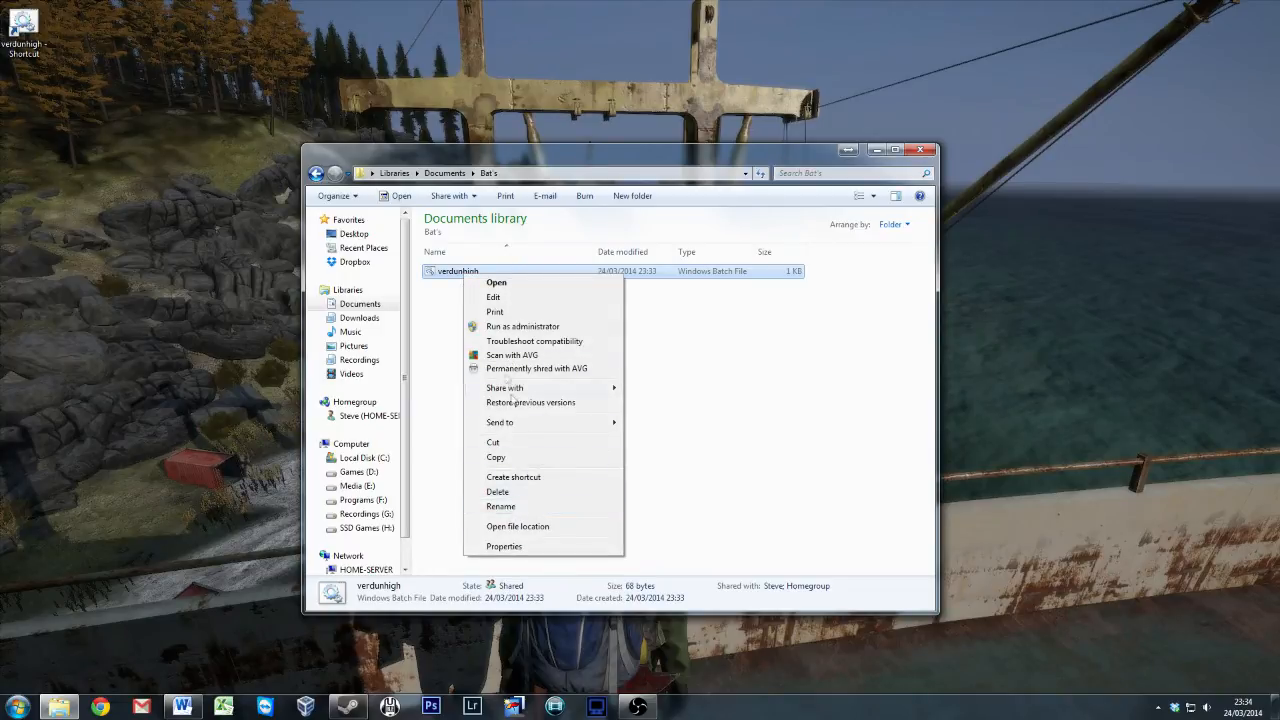
{"action": "left_click", "coordinate": [492, 296]}
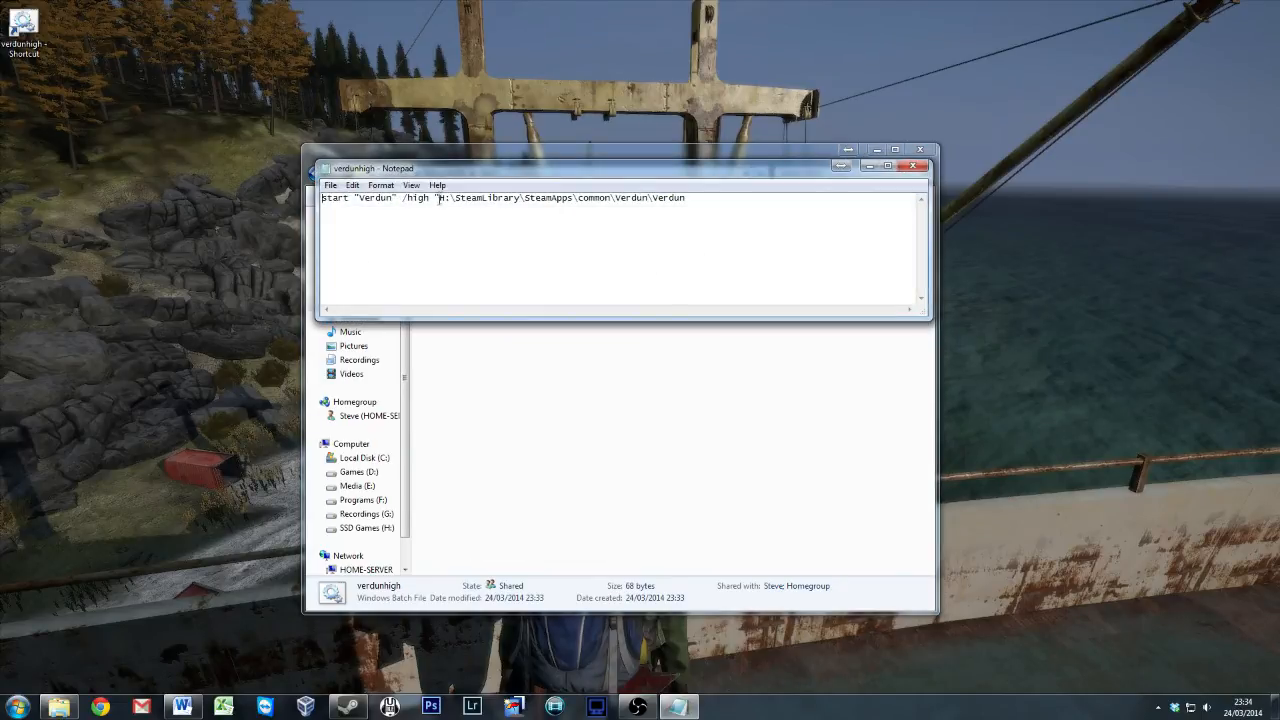
{"action": "left_click_drag", "start_coordinate": [436, 198], "coordinate": [648, 198]}
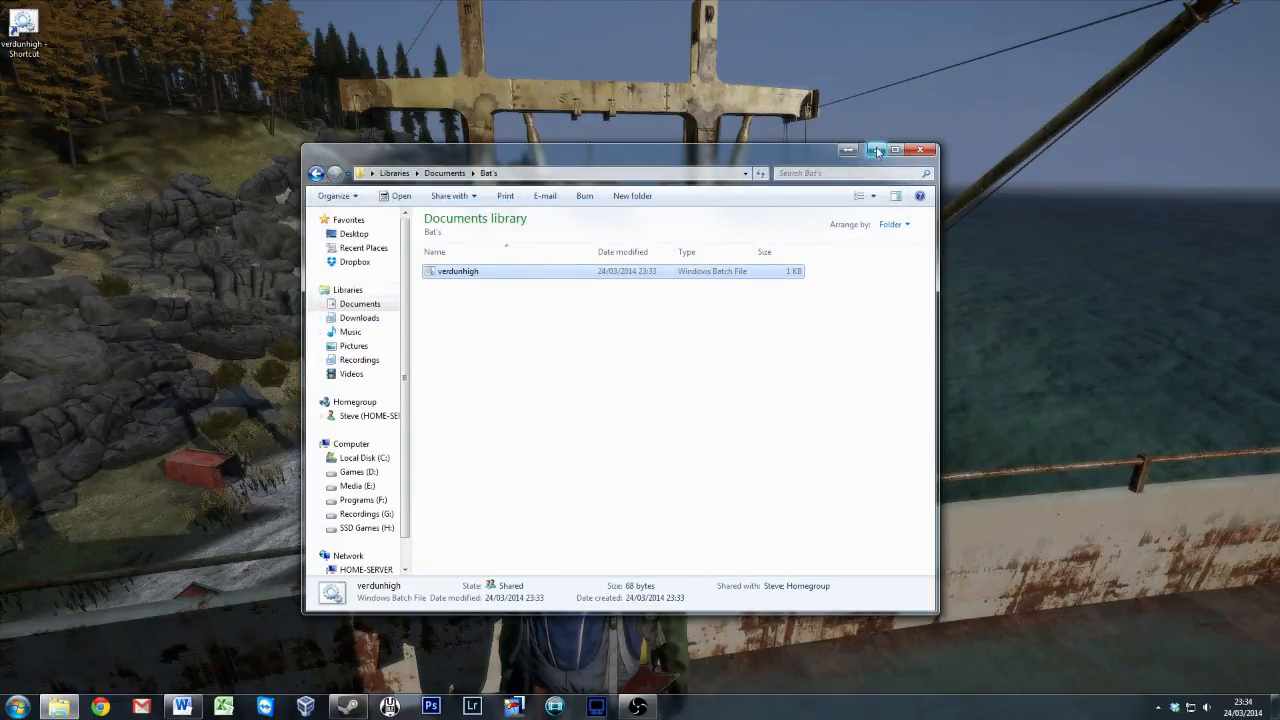
{"action": "left_click", "coordinate": [920, 150]}
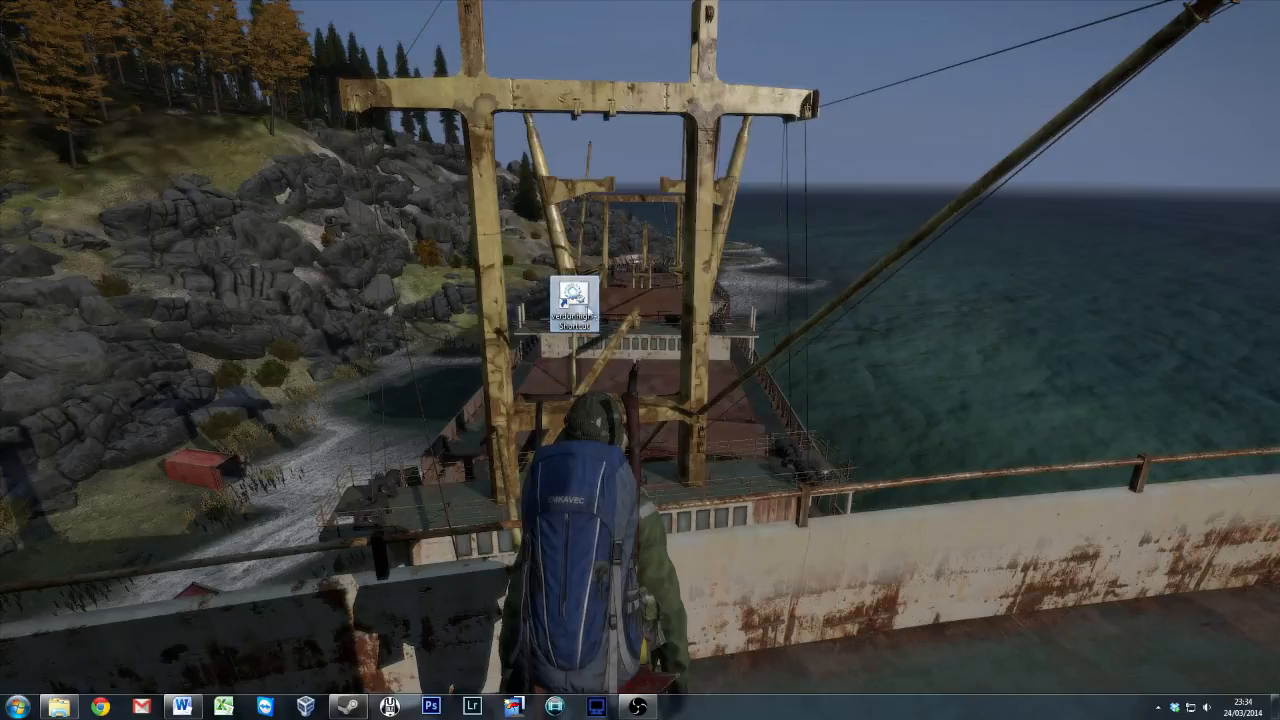
Step: From the shortcut's Properties, start changing its icon and browse for another icon file
{"action": "right_click", "coordinate": [568, 296]}
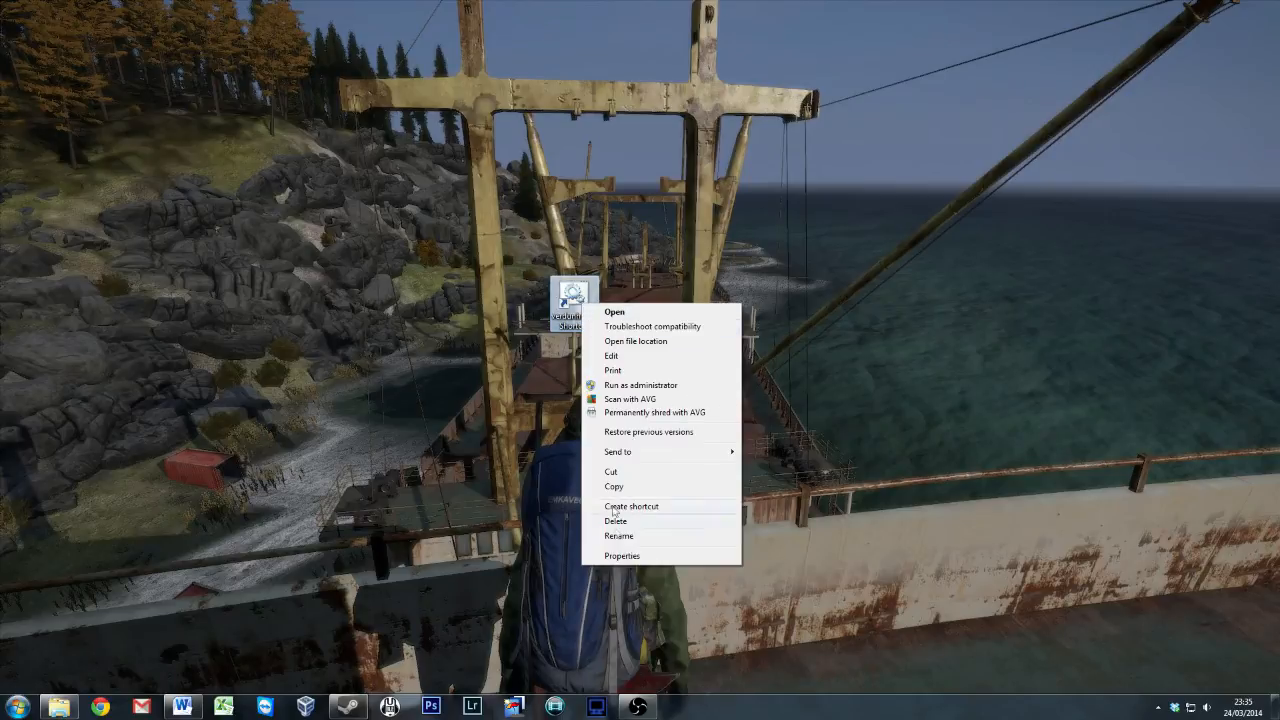
{"action": "left_click", "coordinate": [620, 556]}
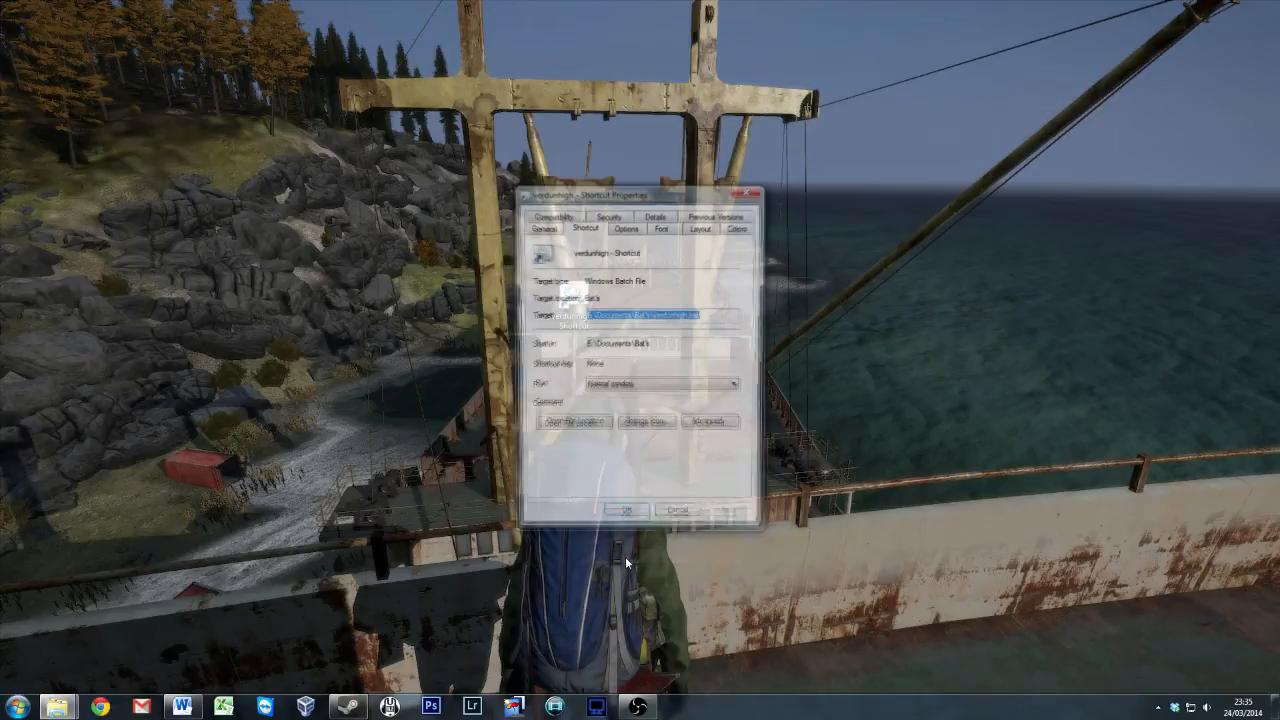
{"action": "left_click", "coordinate": [648, 420]}
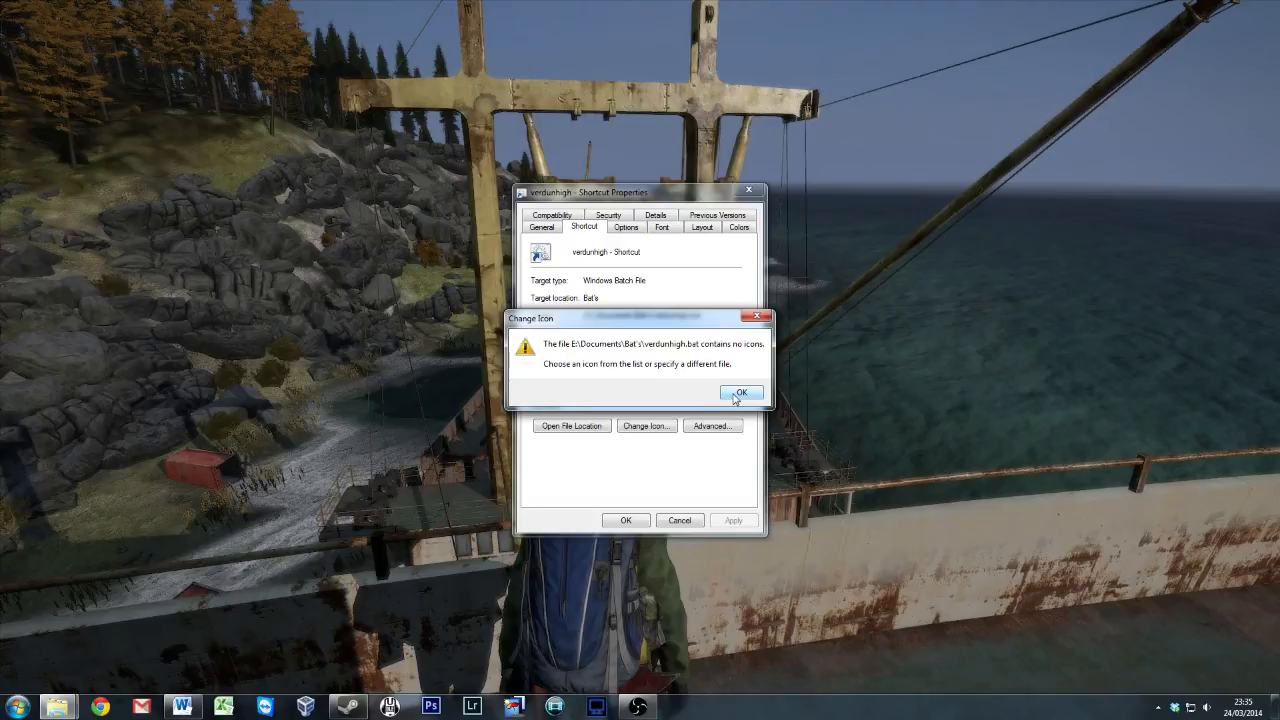
{"action": "left_click", "coordinate": [740, 392]}
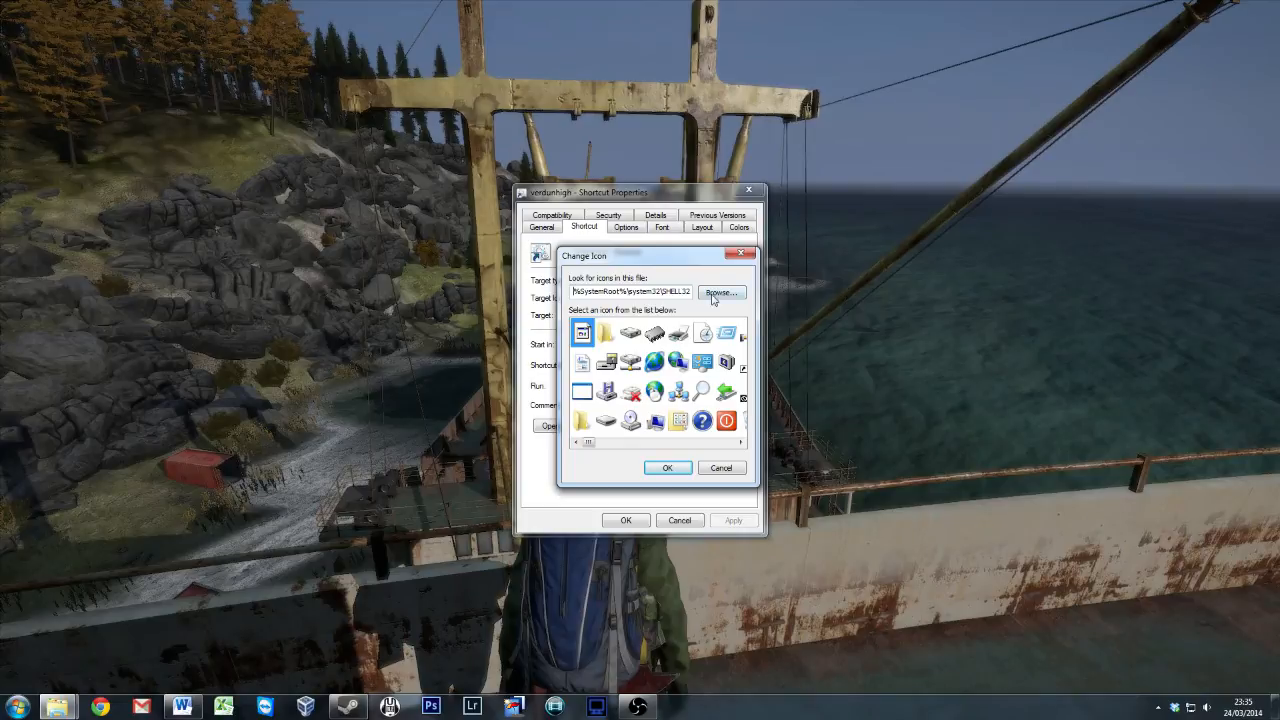
{"action": "left_click", "coordinate": [720, 292]}
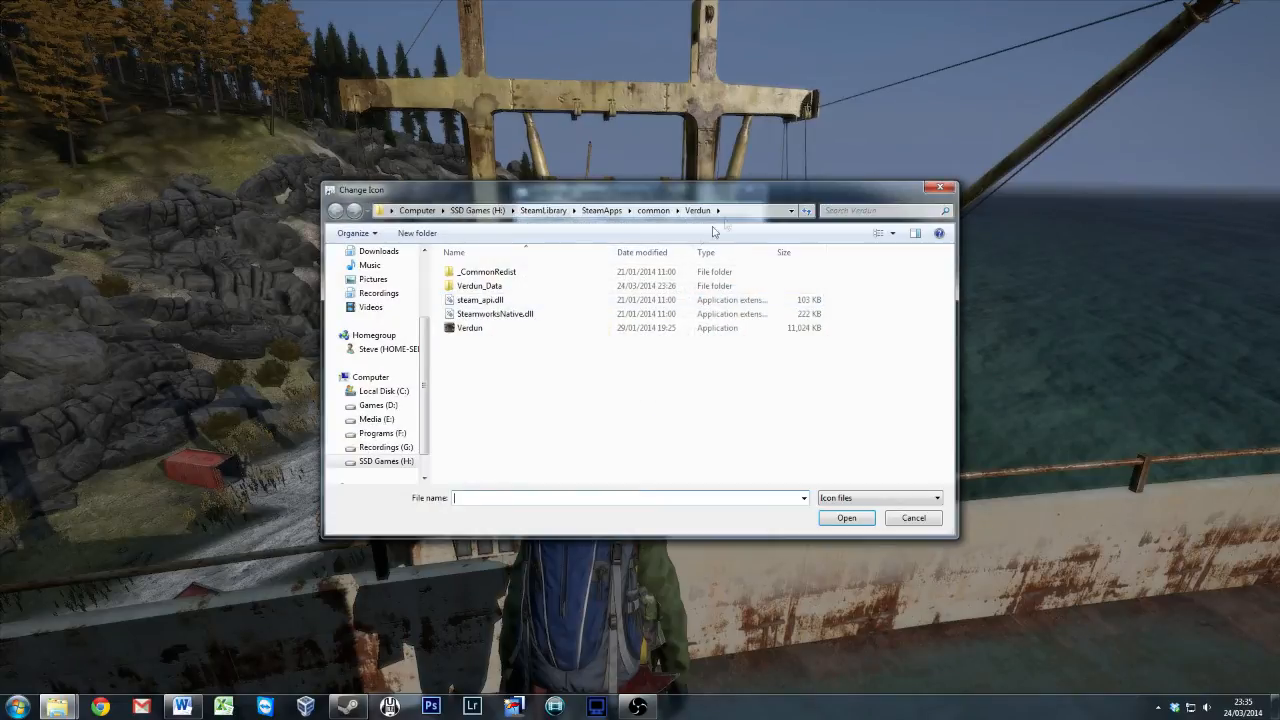
Step: Load the icons from the Verdun application in the game's install folder
{"action": "left_click", "coordinate": [576, 210]}
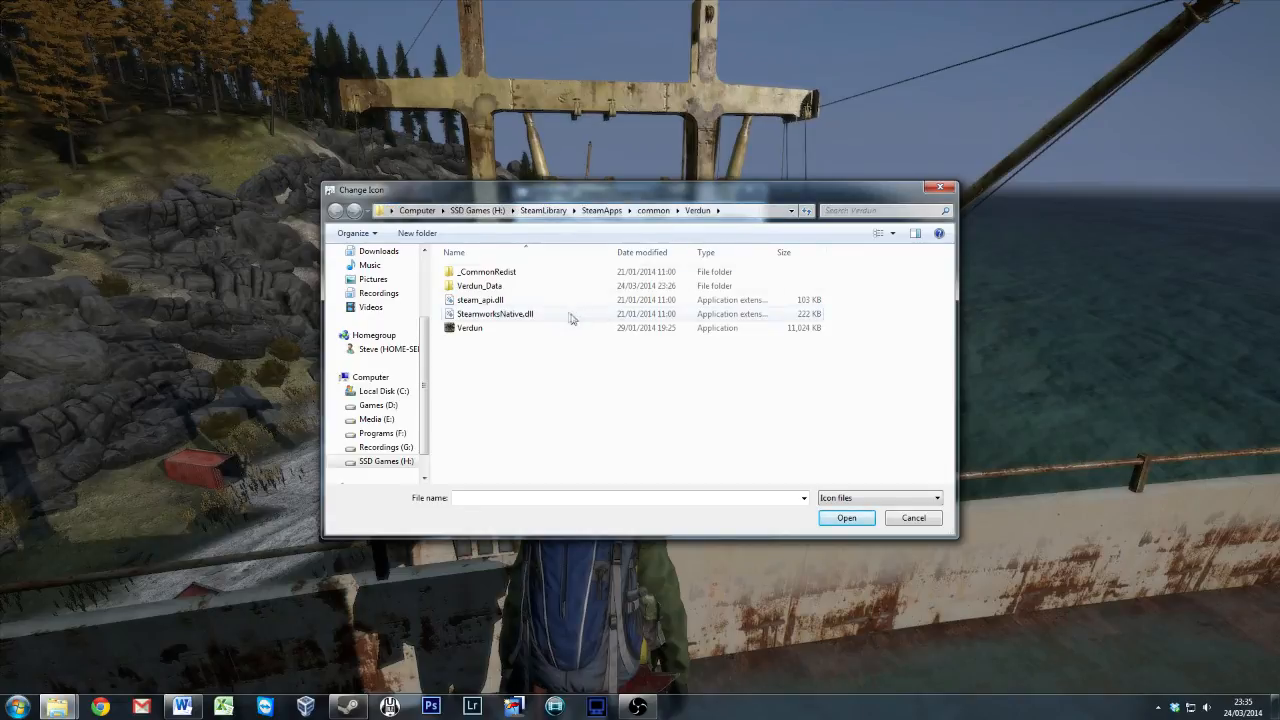
{"action": "mouse_move", "coordinate": [470, 328]}
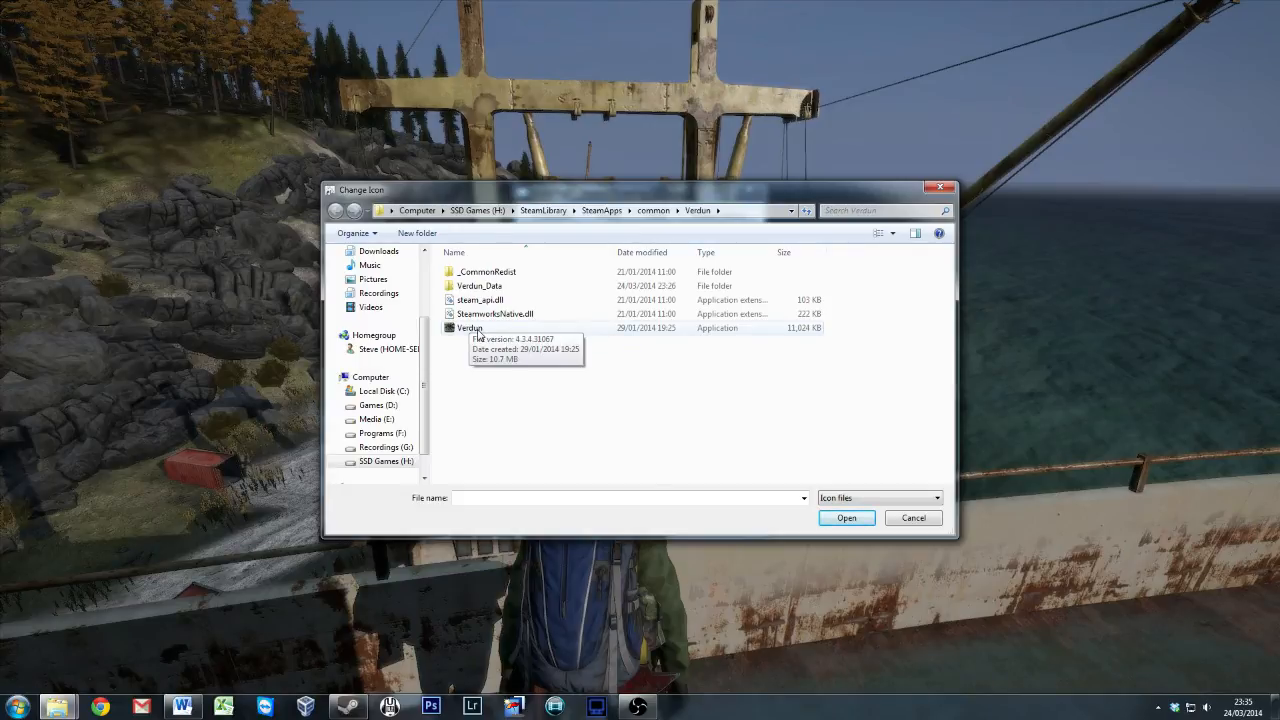
{"action": "left_click", "coordinate": [470, 328]}
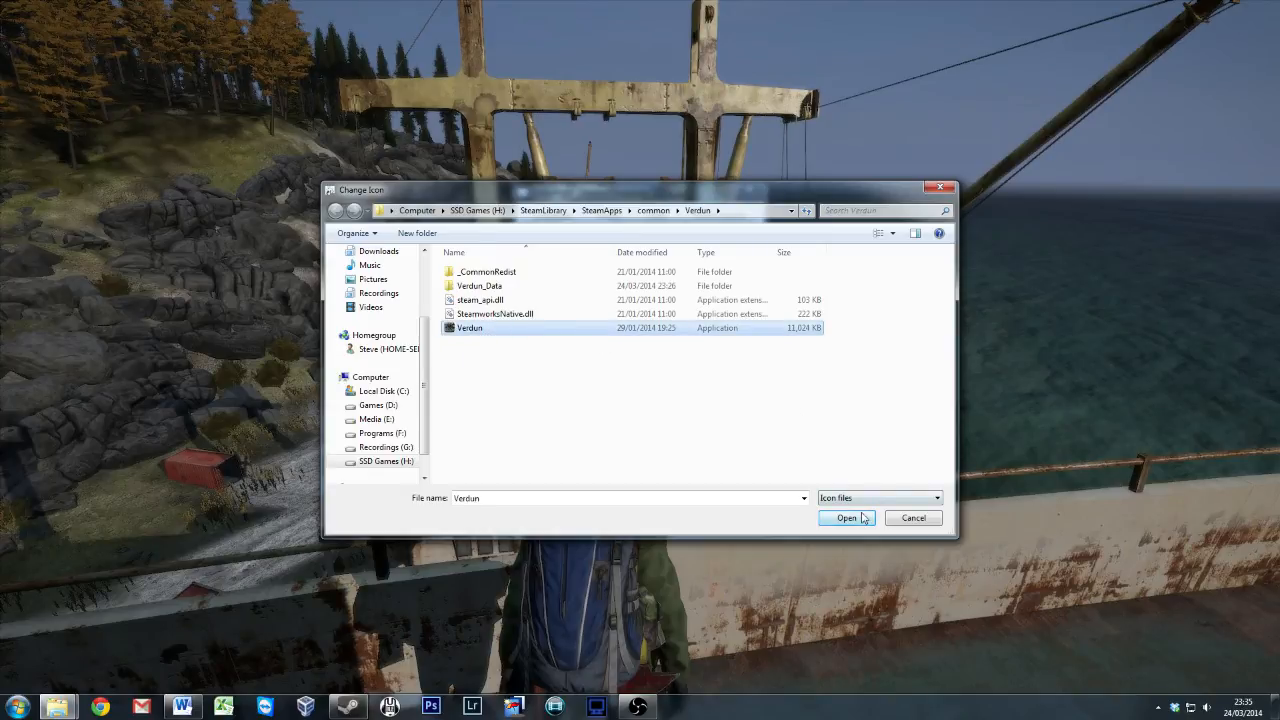
{"action": "mouse_move", "coordinate": [820, 508]}
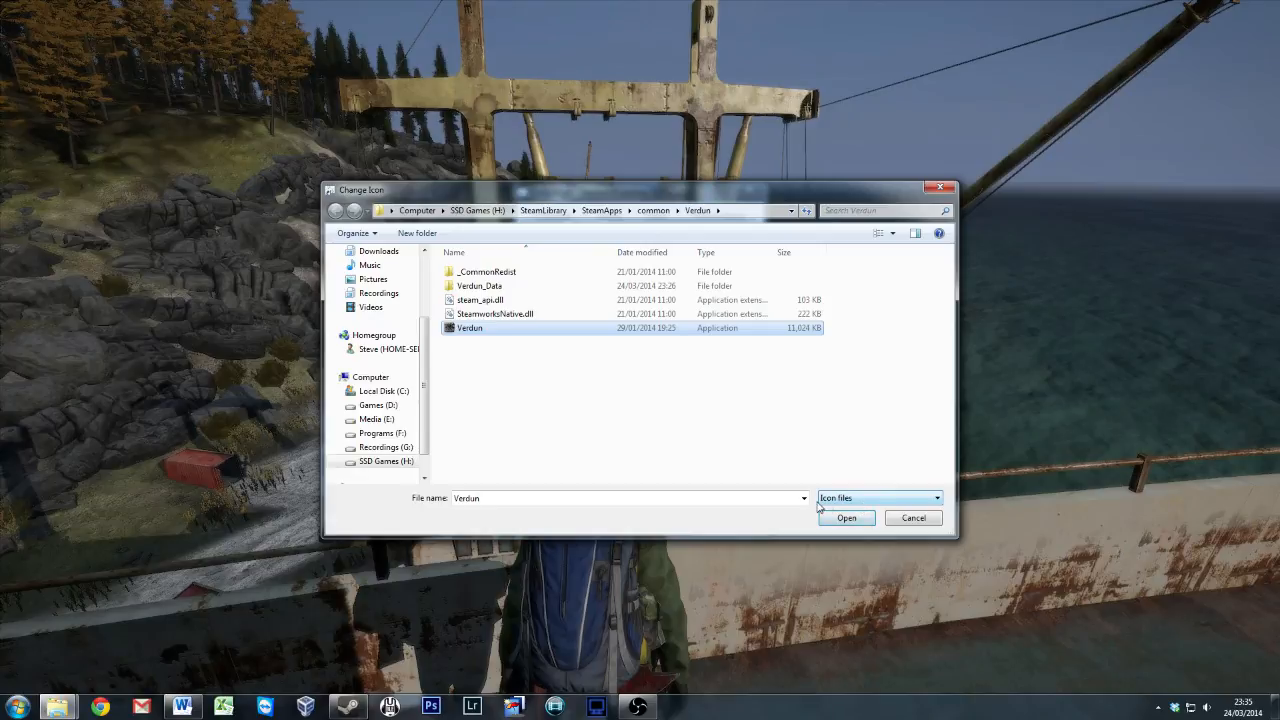
{"action": "left_click", "coordinate": [844, 516]}
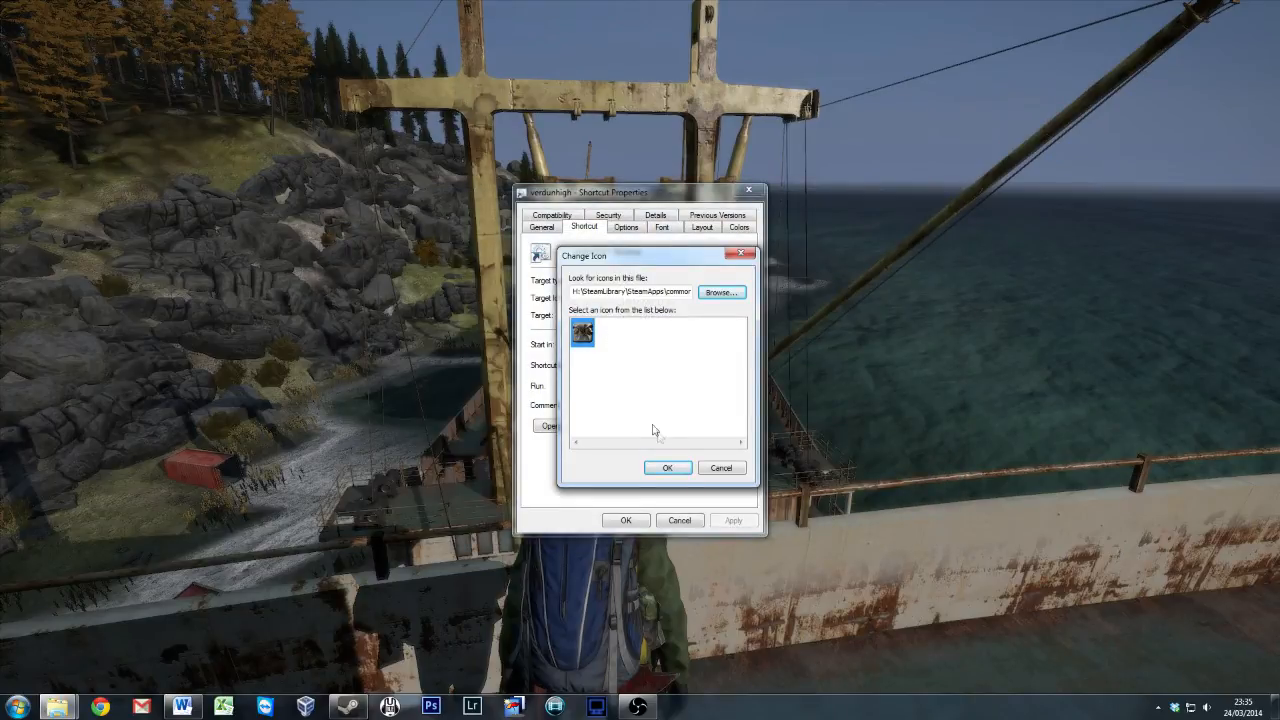
Step: Apply the Verdun game icon to the verdunhigh shortcut and confirm its properties
{"action": "left_click", "coordinate": [668, 468]}
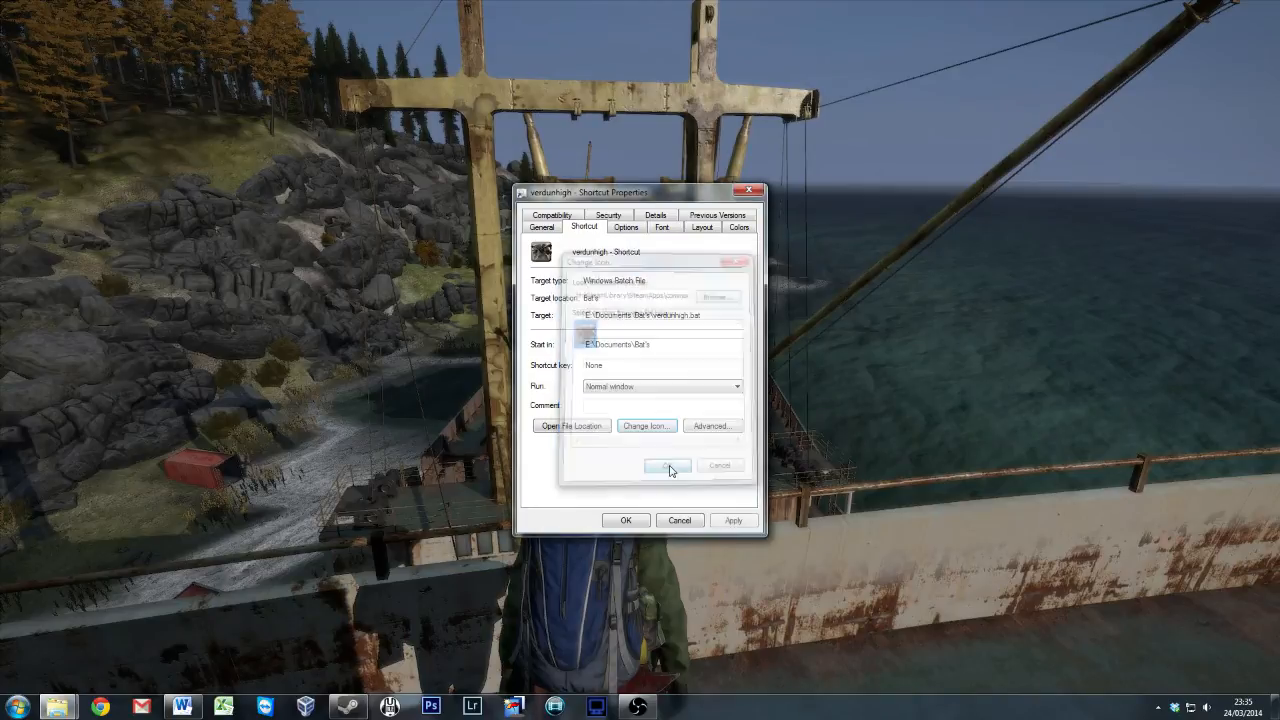
{"action": "left_click", "coordinate": [668, 466]}
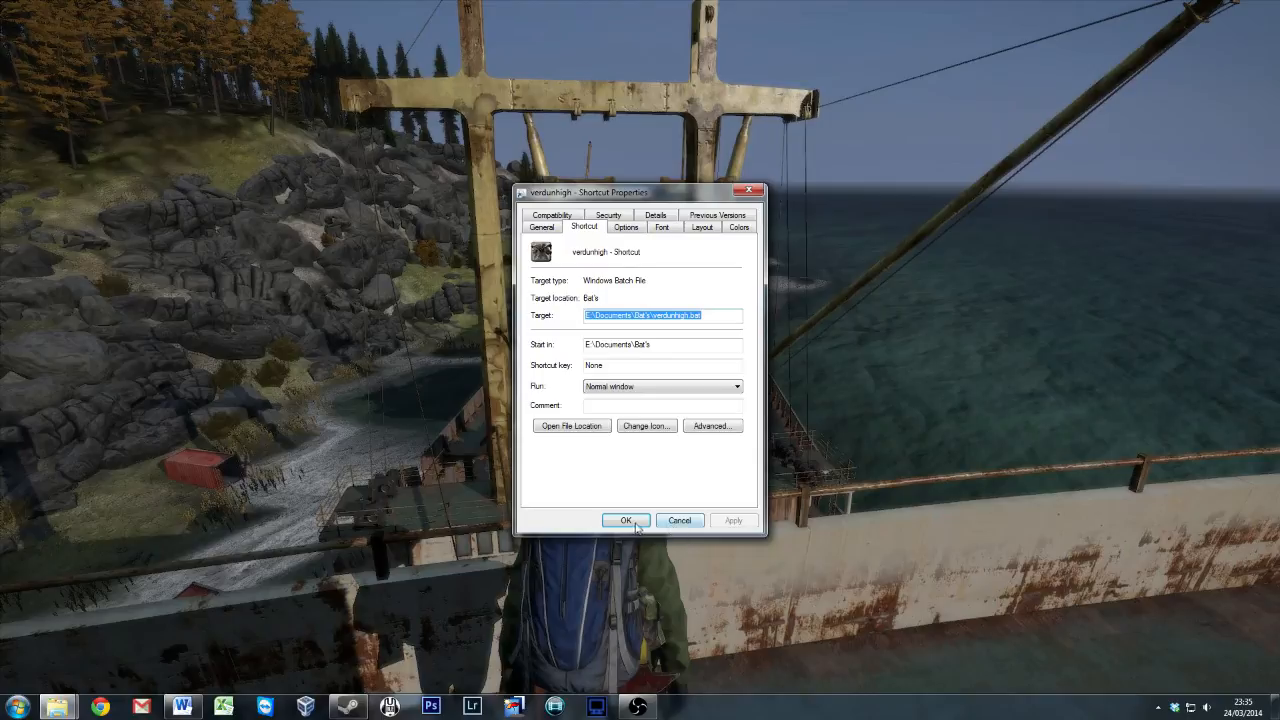
{"action": "left_click", "coordinate": [624, 520]}
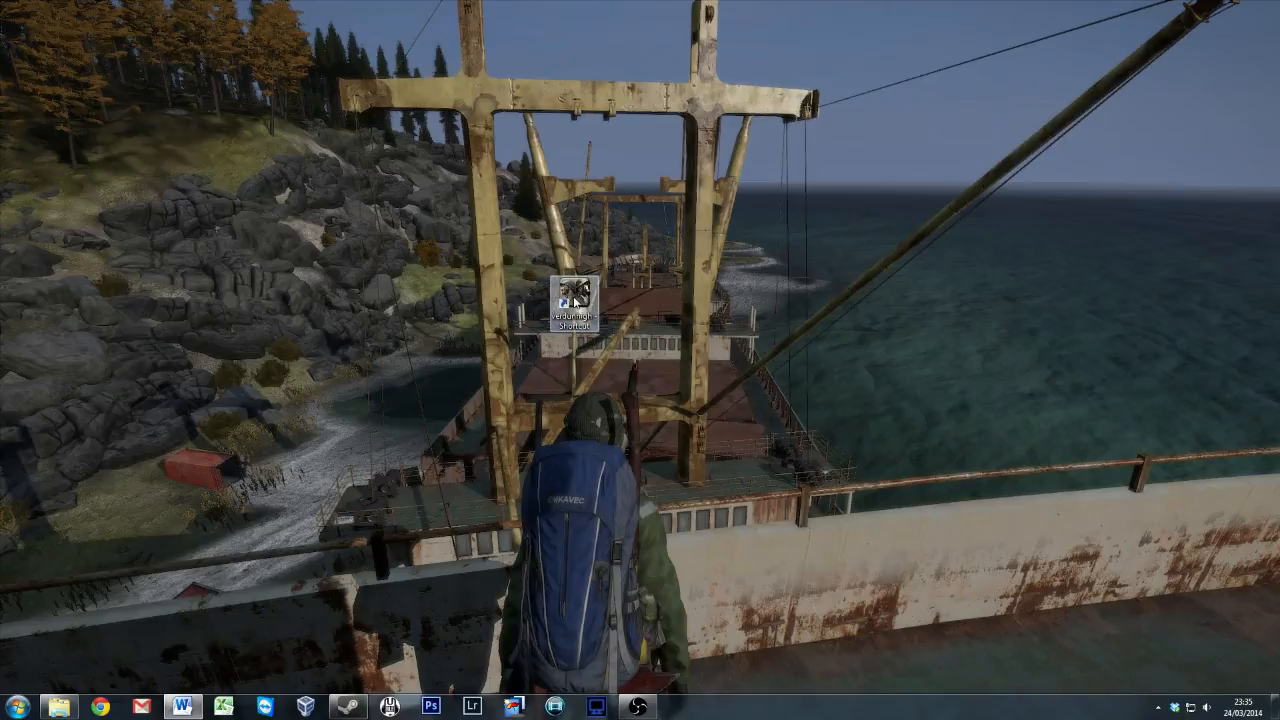
Step: Start renaming the Verdun-icon desktop shortcut
{"action": "right_click", "coordinate": [572, 296]}
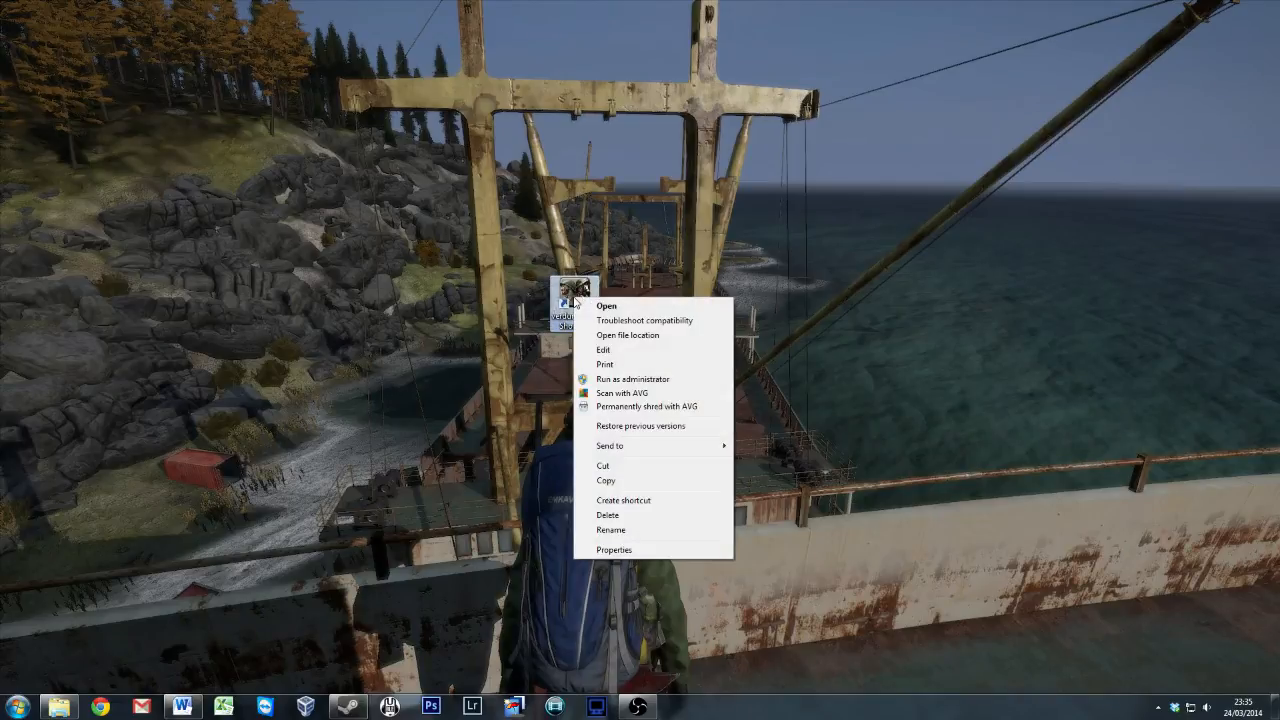
{"action": "mouse_move", "coordinate": [624, 530]}
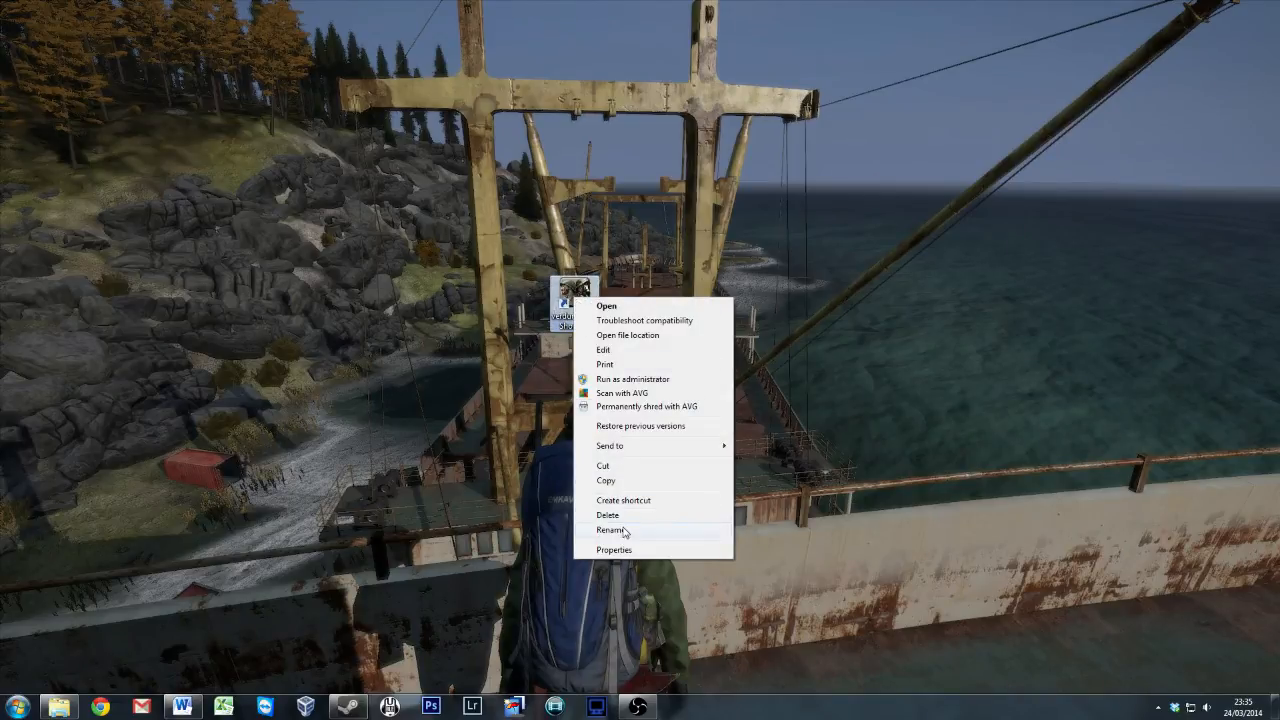
{"action": "left_click", "coordinate": [612, 530]}
{"action": "type", "text": "Verdun"}
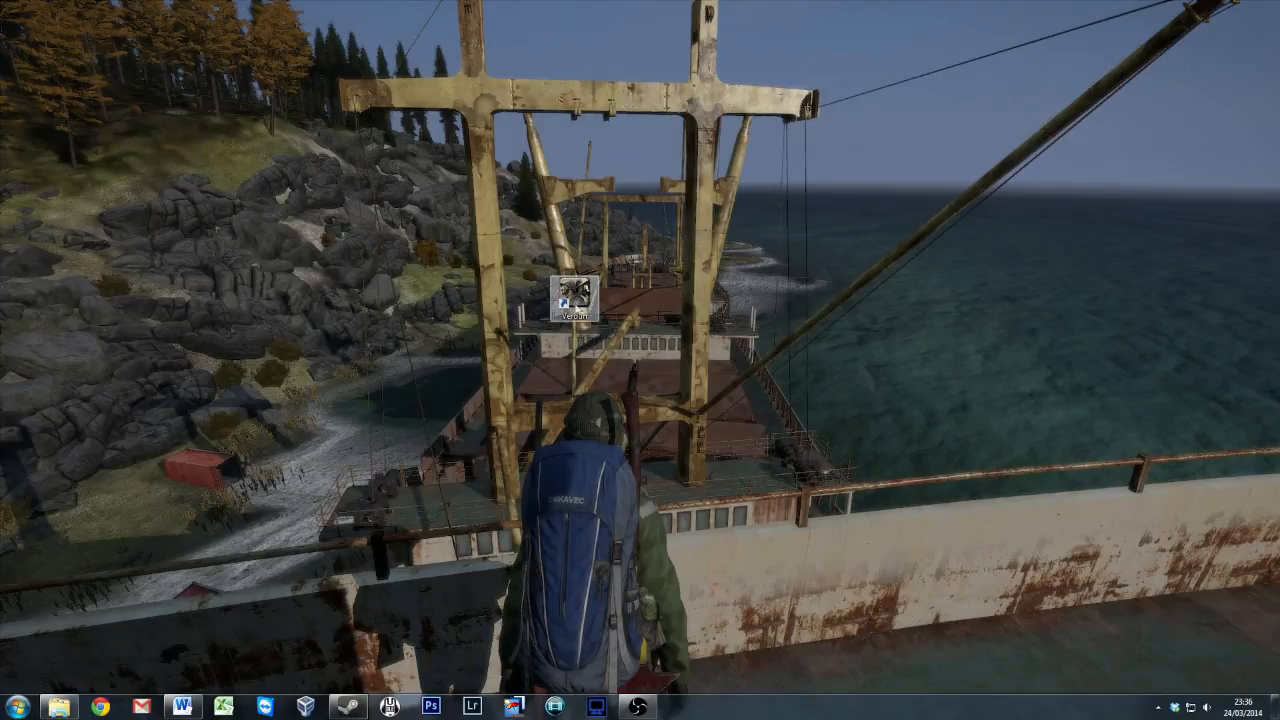
{"action": "mouse_move", "coordinate": [572, 304]}
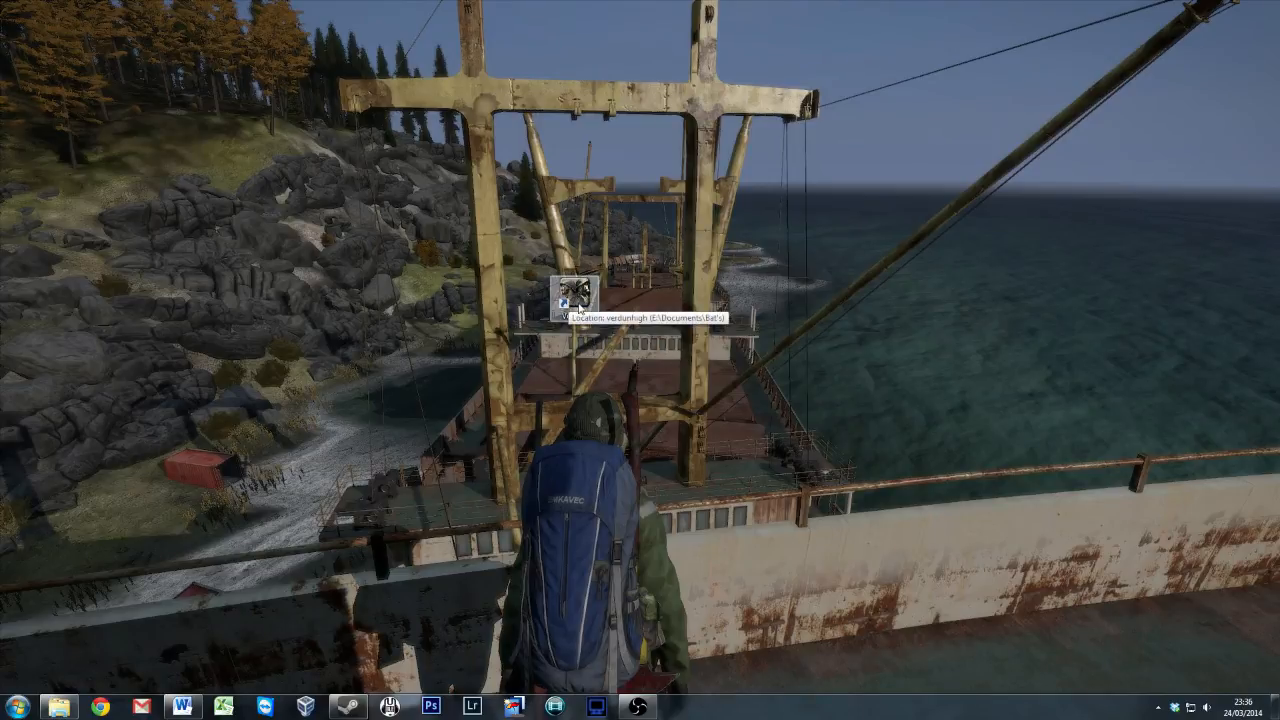